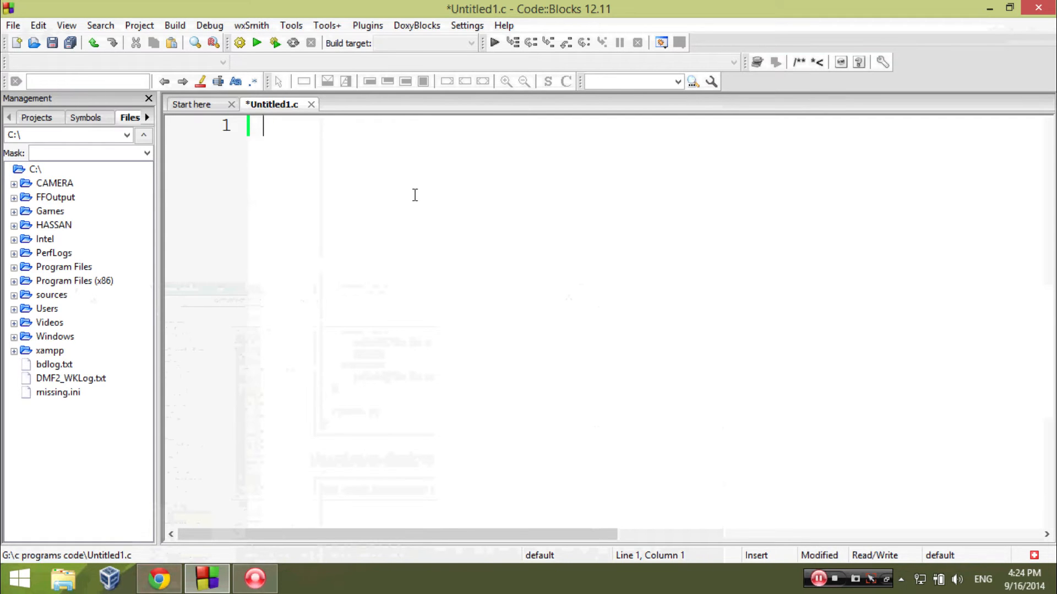
Write #include<stdio.h> followed by the int main() header in Untitled1.c.
{"action": "type", "text": "#"}
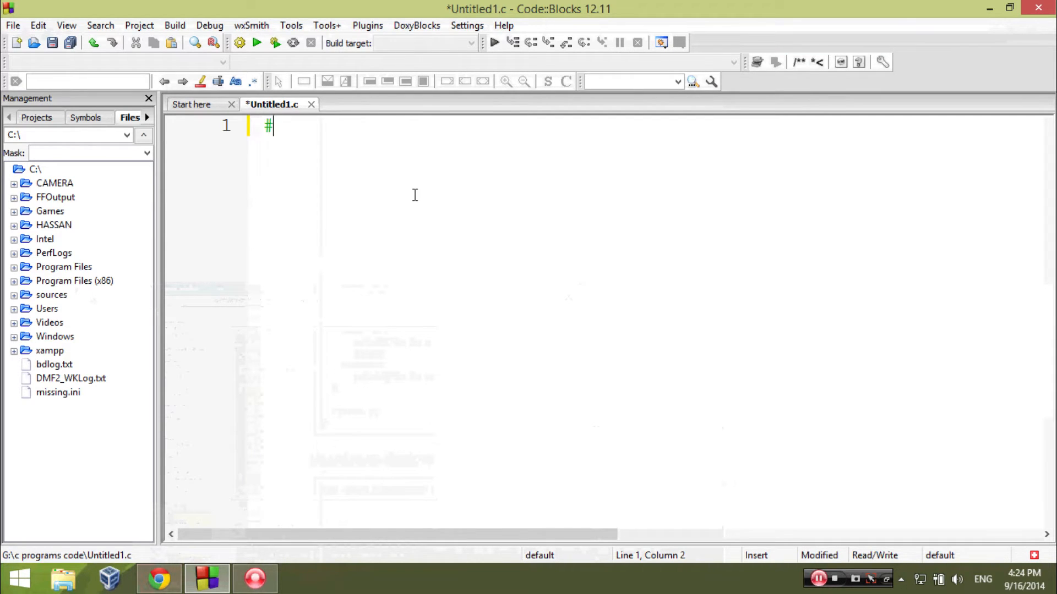
{"action": "type", "text": "inclue"}
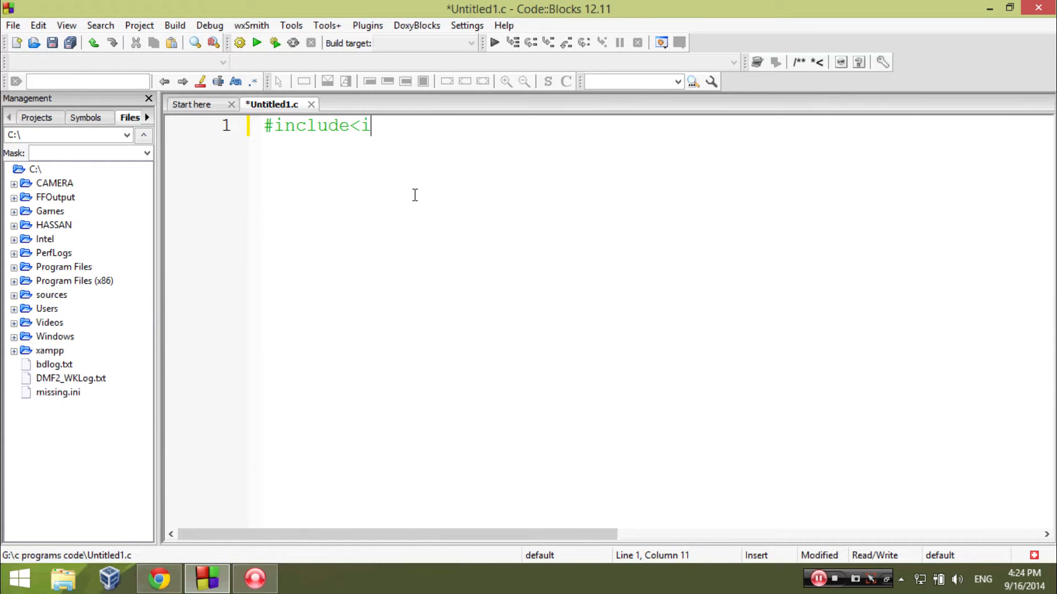
{"action": "type", "text": "st"}
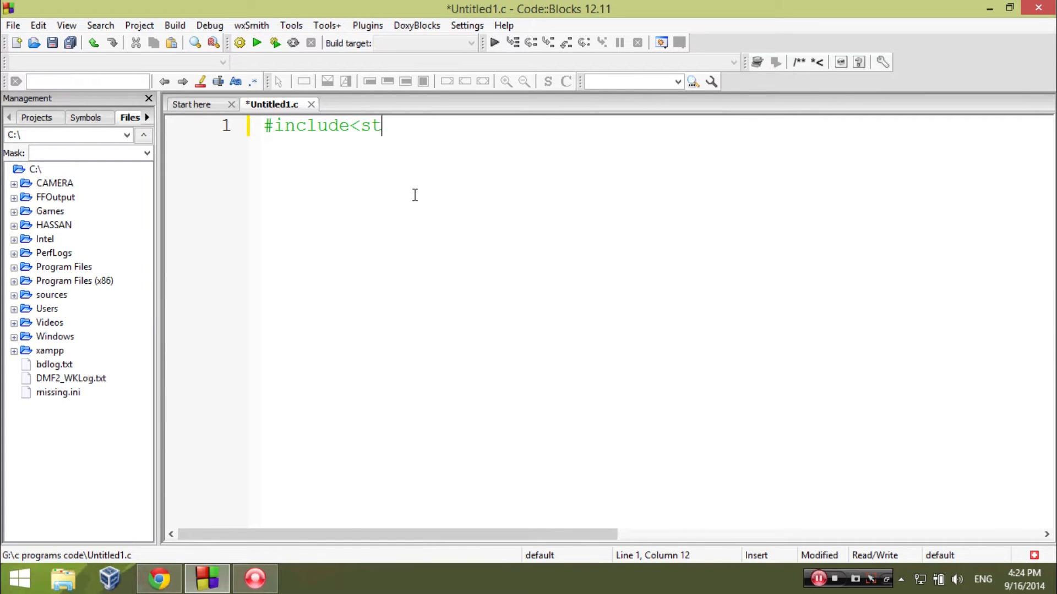
{"action": "type", "text": "dio.h>"}
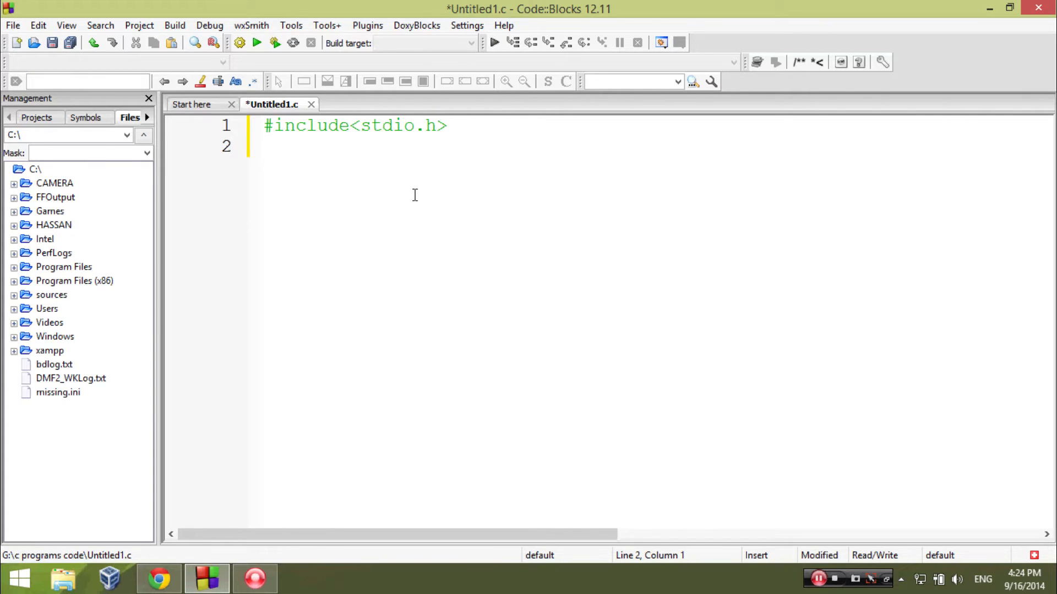
{"action": "type", "text": "int"}
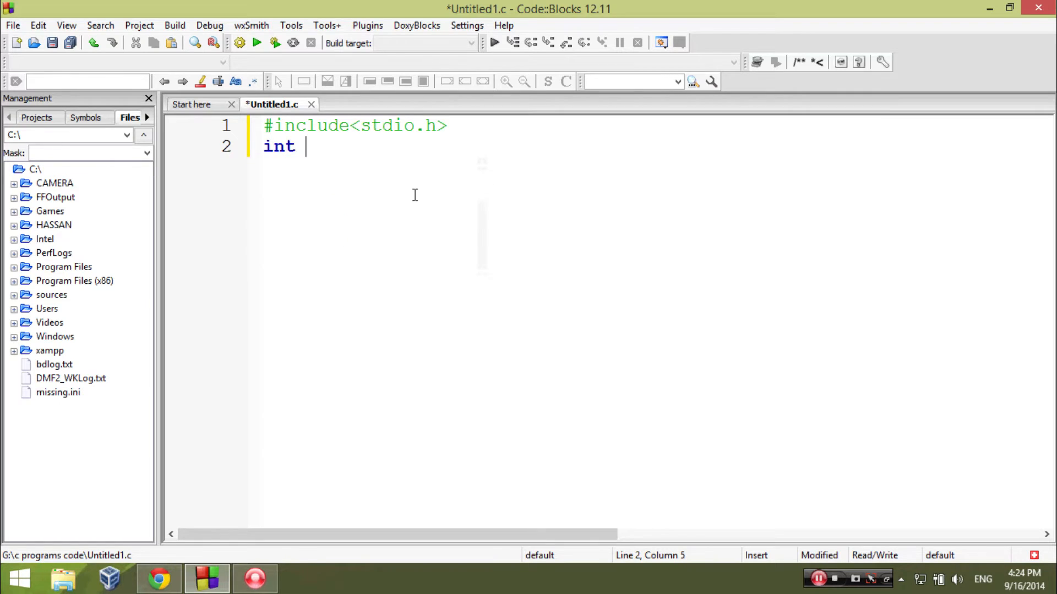
{"action": "type", "text": "mai"}
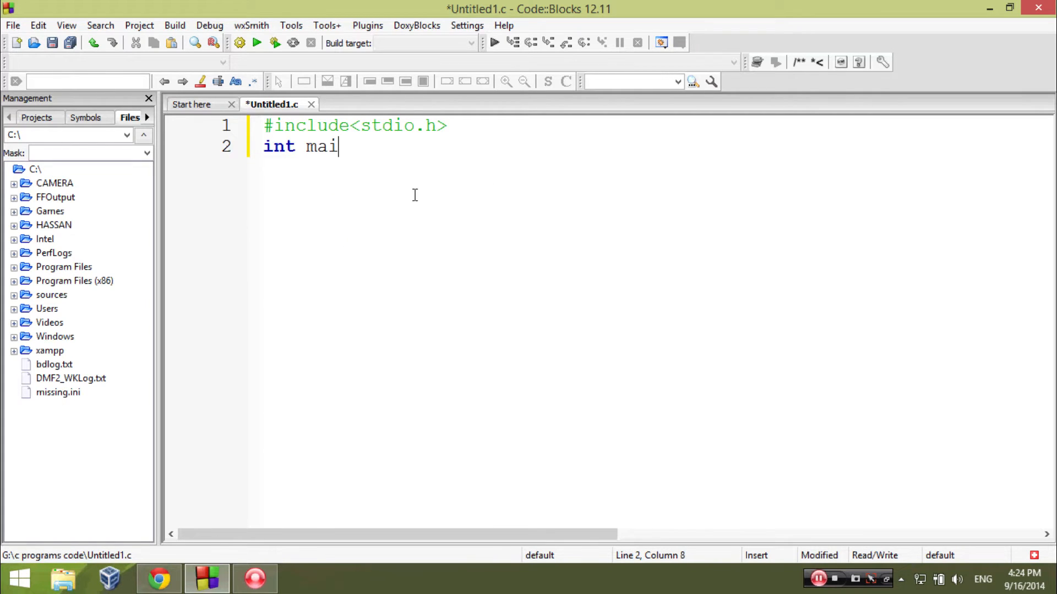
{"action": "type", "text": "n()"}
{"action": "type", "text": "char"}
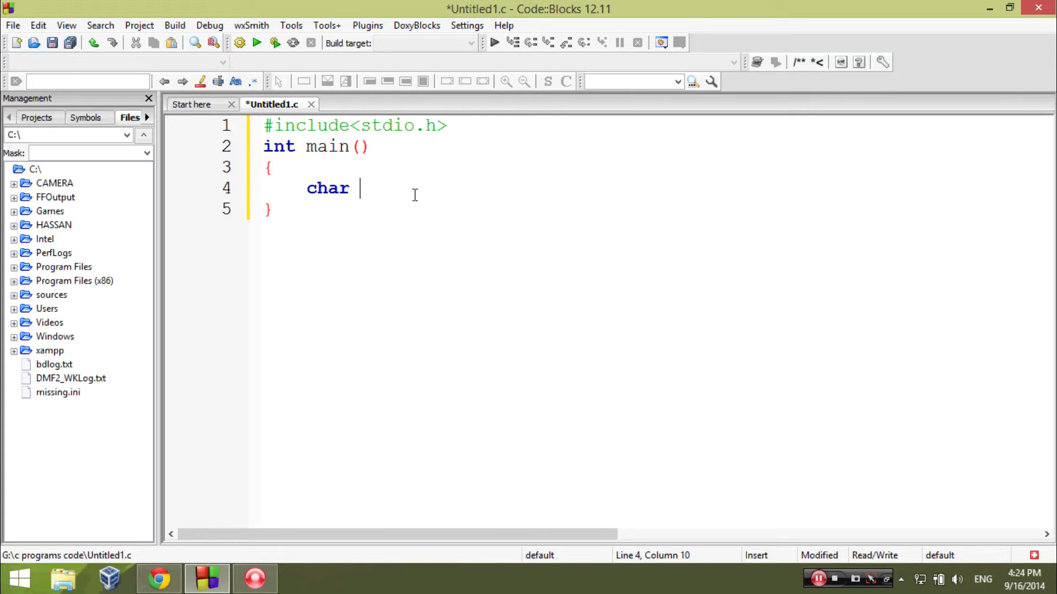
Declare char ch; and add printf("Input a character:"); inside main.
{"action": "type", "text": "ch;"}
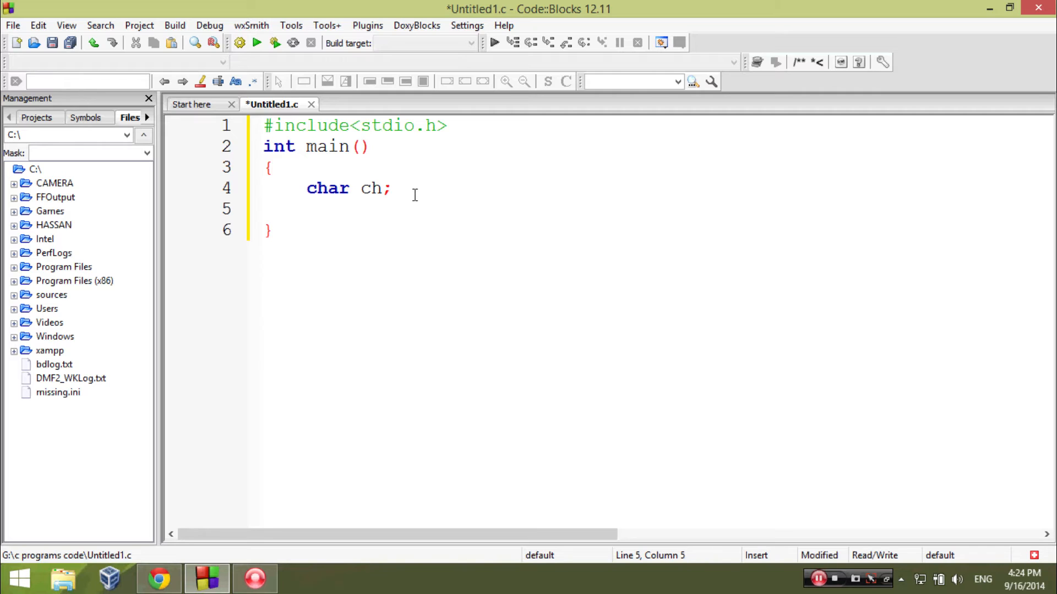
{"action": "type", "text": "pri"}
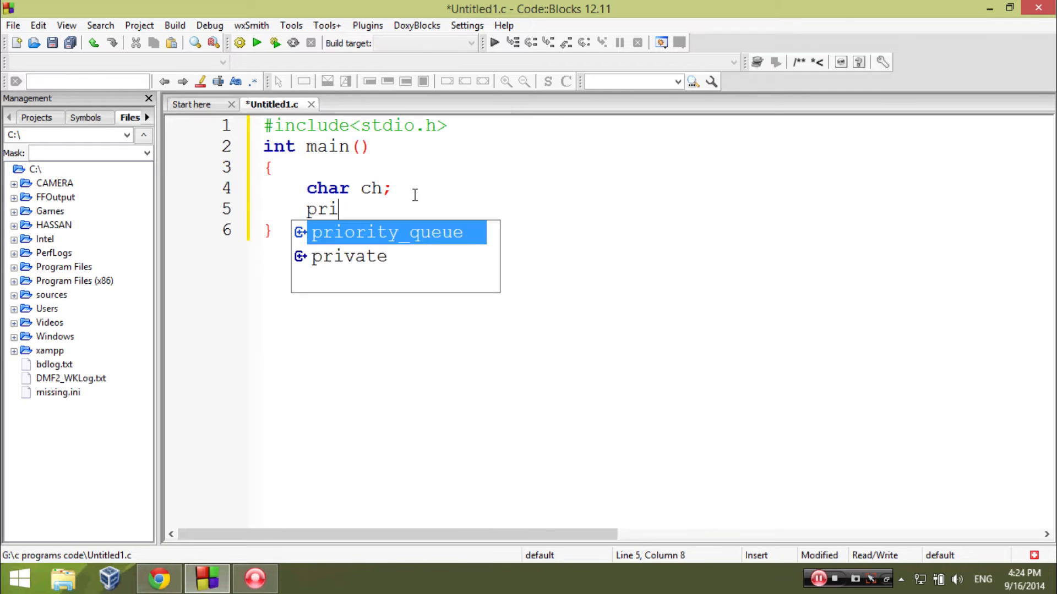
{"action": "type", "text": "nt"}
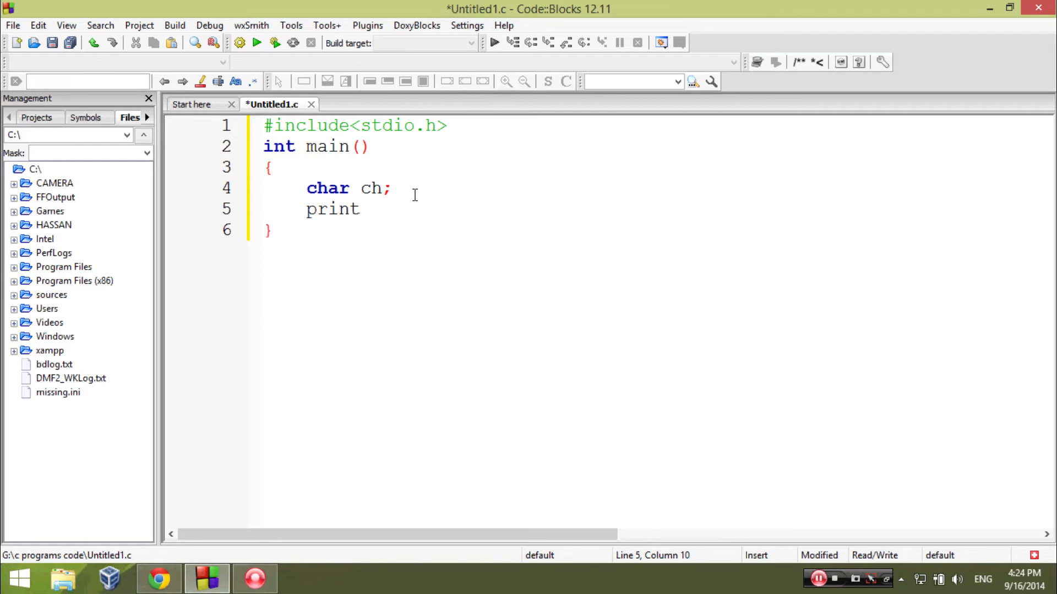
{"action": "type", "text": "f"}
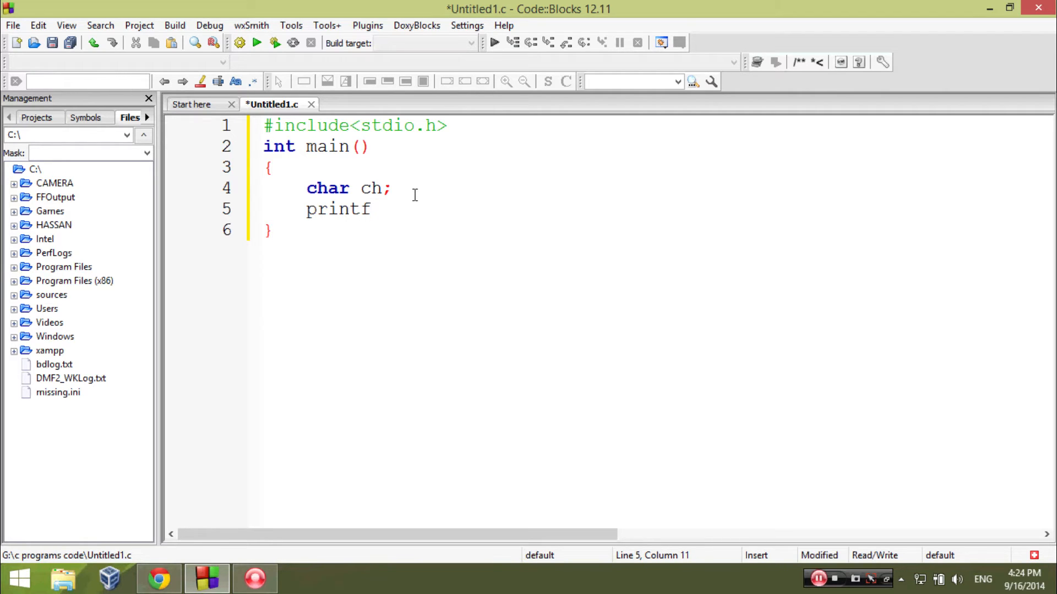
{"action": "type", "text": "()"}
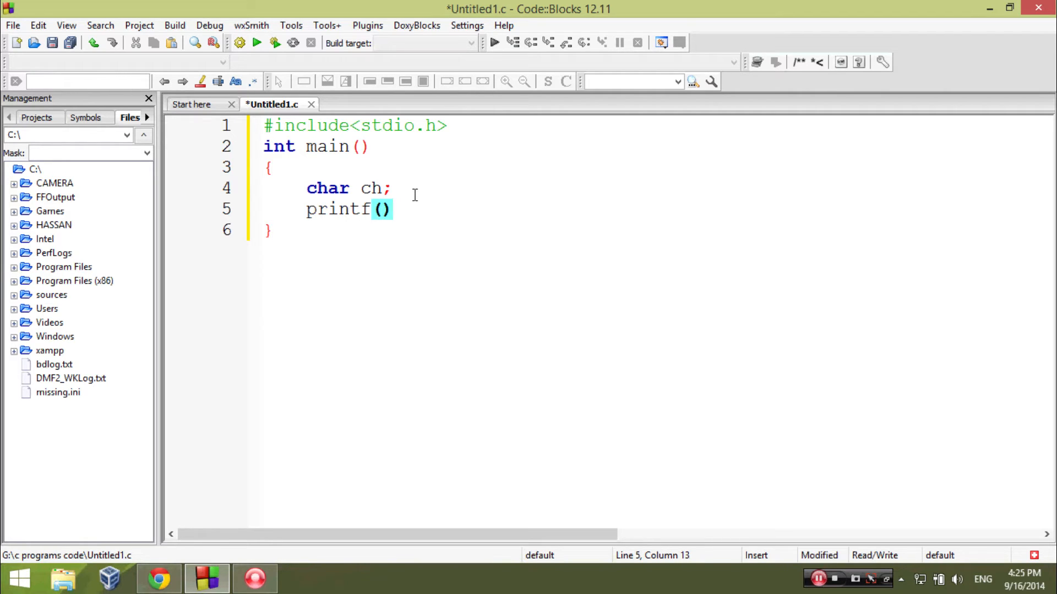
{"action": "type", "text": "\"I"}
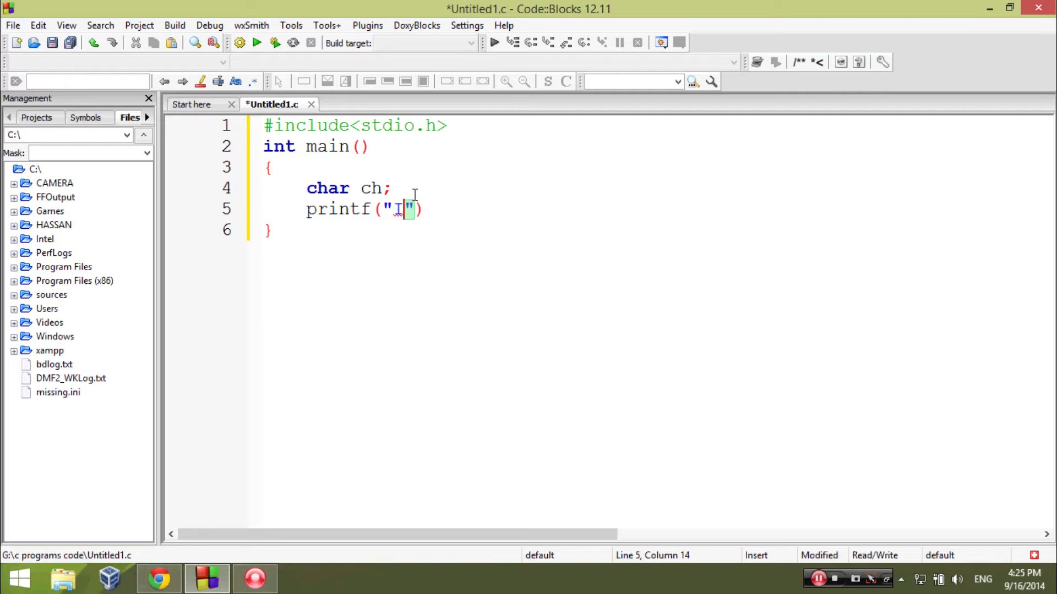
{"action": "type", "text": "nput"}
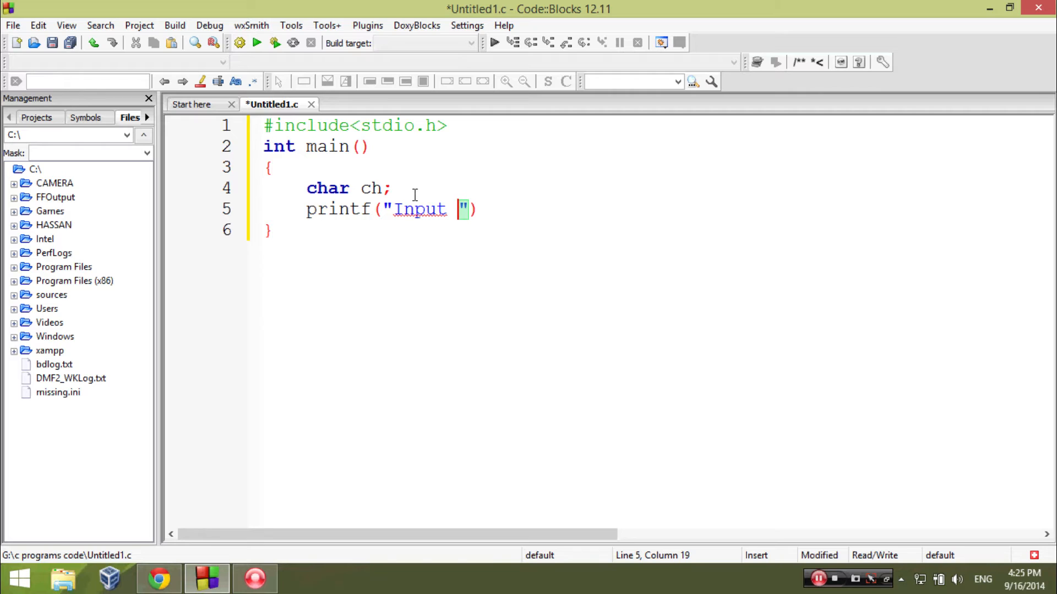
{"action": "type", "text": "a cha"}
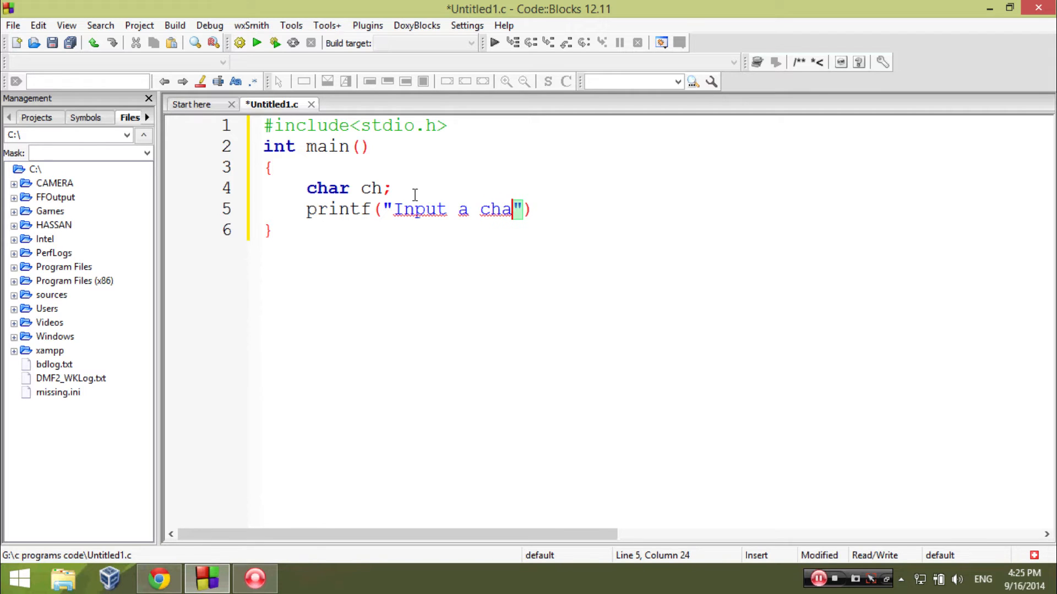
{"action": "type", "text": "racter"}
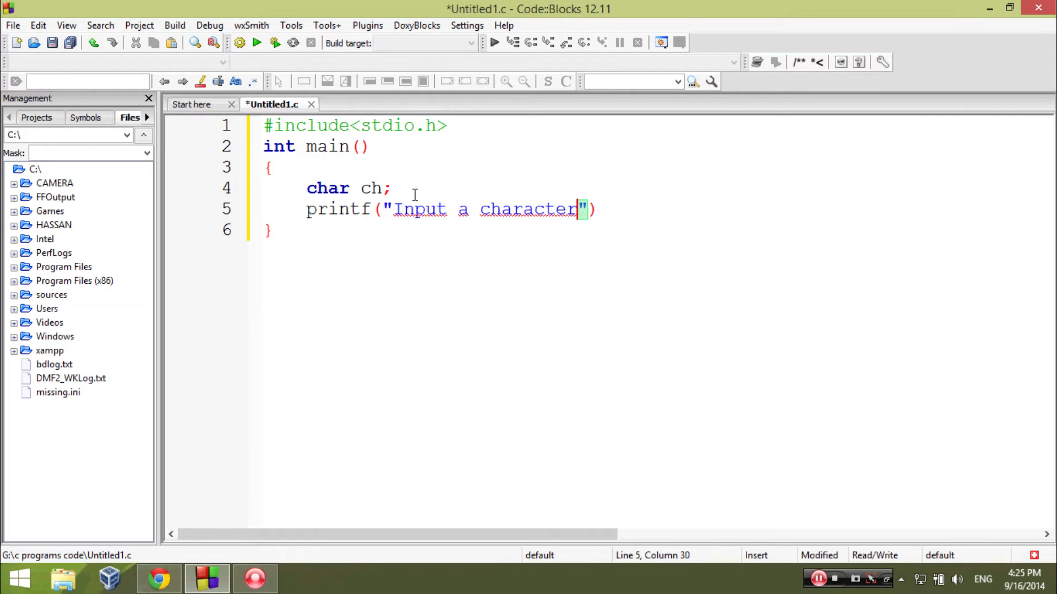
{"action": "type", "text": ":)"}
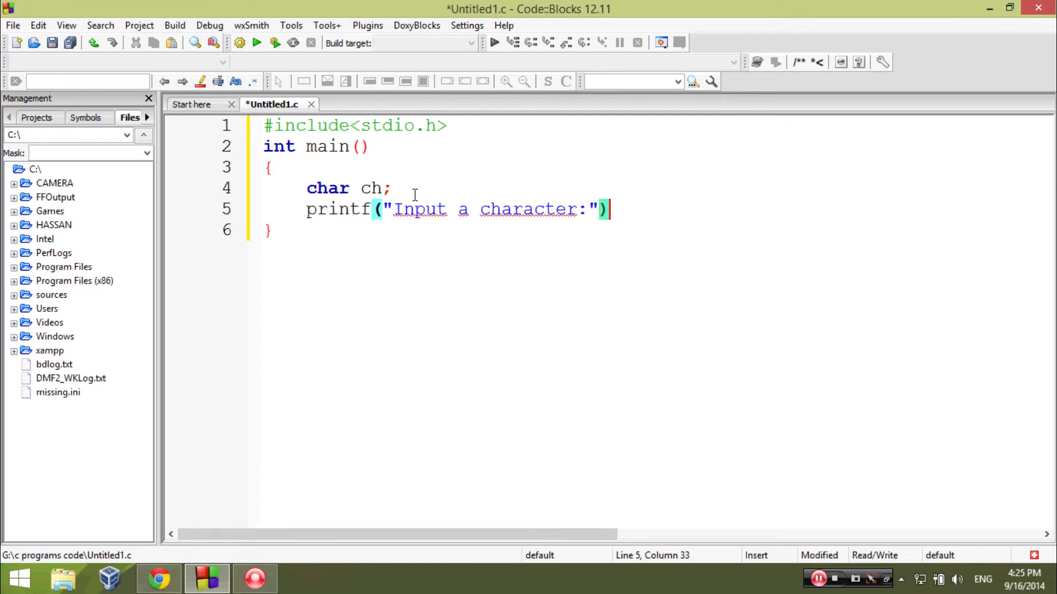
{"action": "type", "text": ";"}
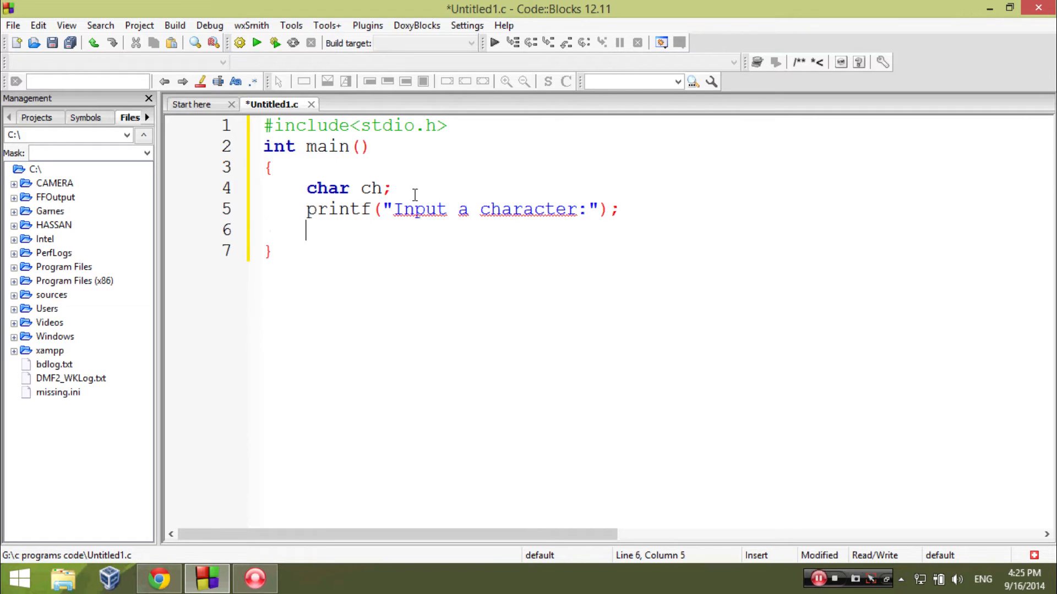
Add scanf("%c", &ch); to read the entered character into ch.
{"action": "type", "text": "scanf()"}
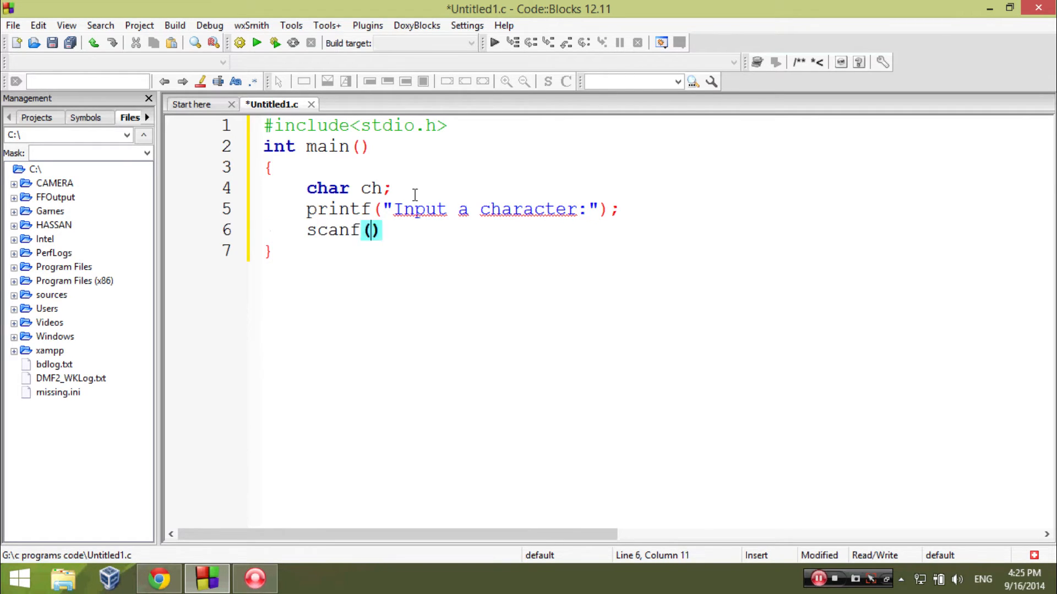
{"action": "type", "text": "\"%\""}
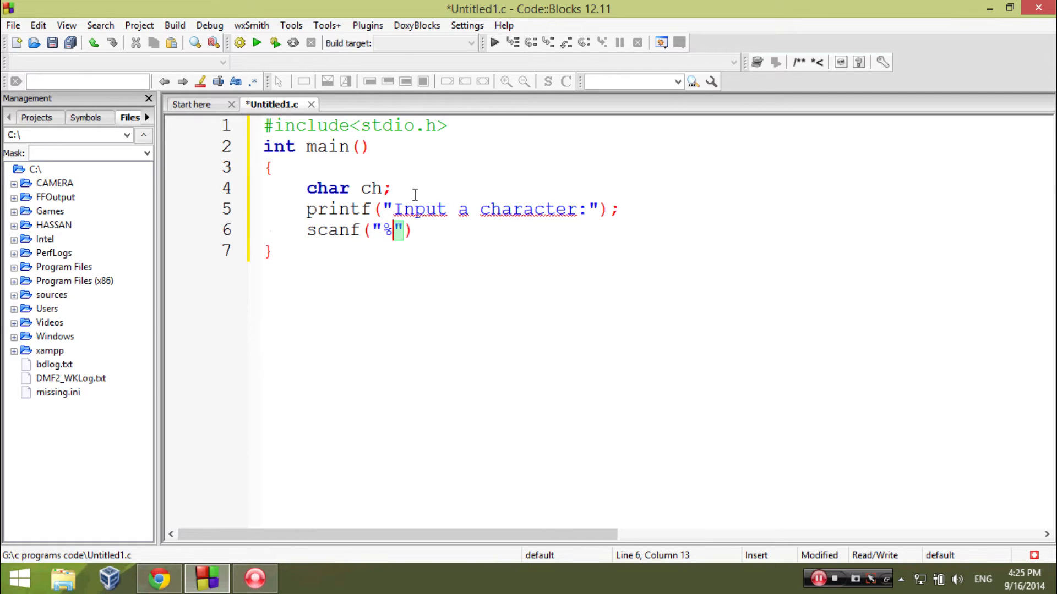
{"action": "type", "text": "c"}
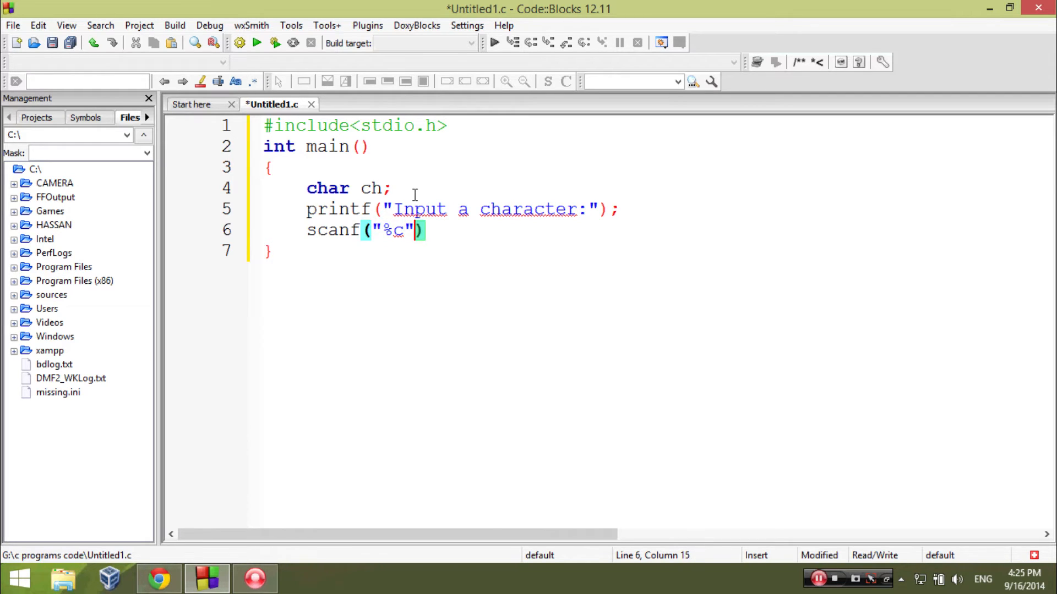
{"action": "type", "text": ", &"}
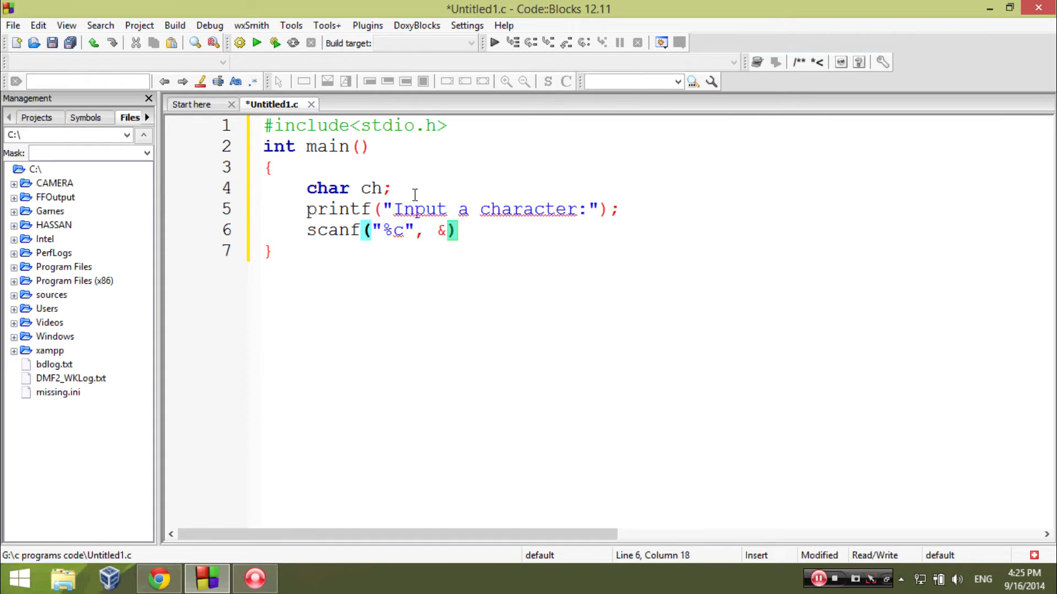
{"action": "type", "text": "ch"}
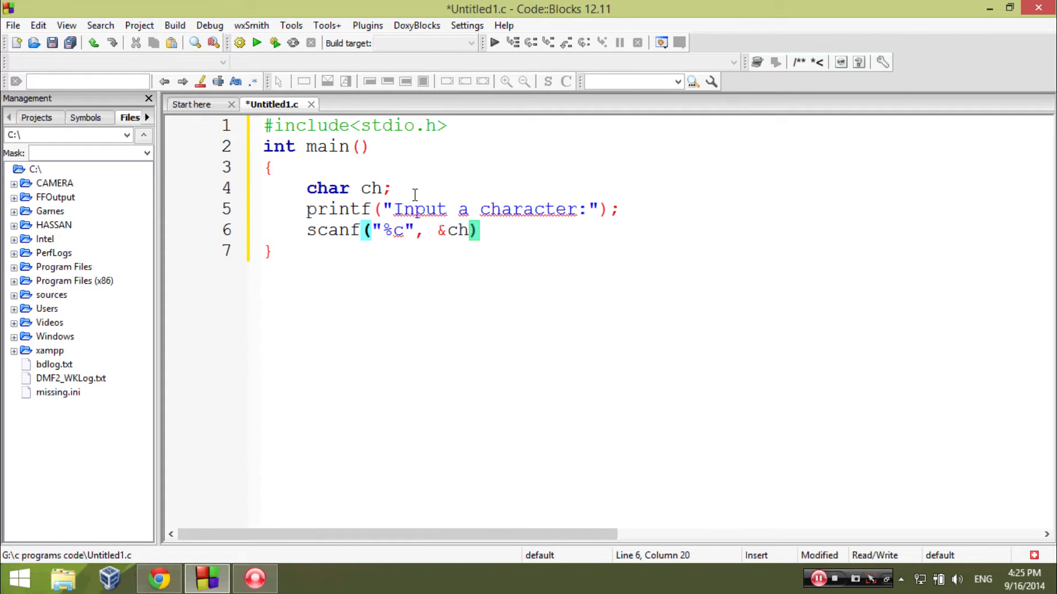
{"action": "left_click", "coordinate": [467, 230]}
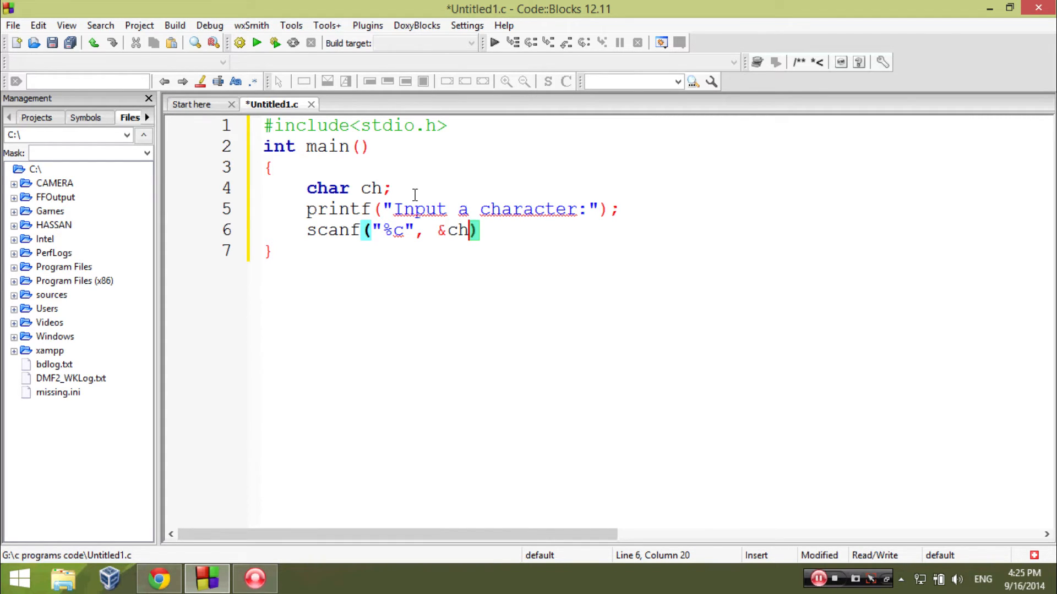
{"action": "type", "text": ";"}
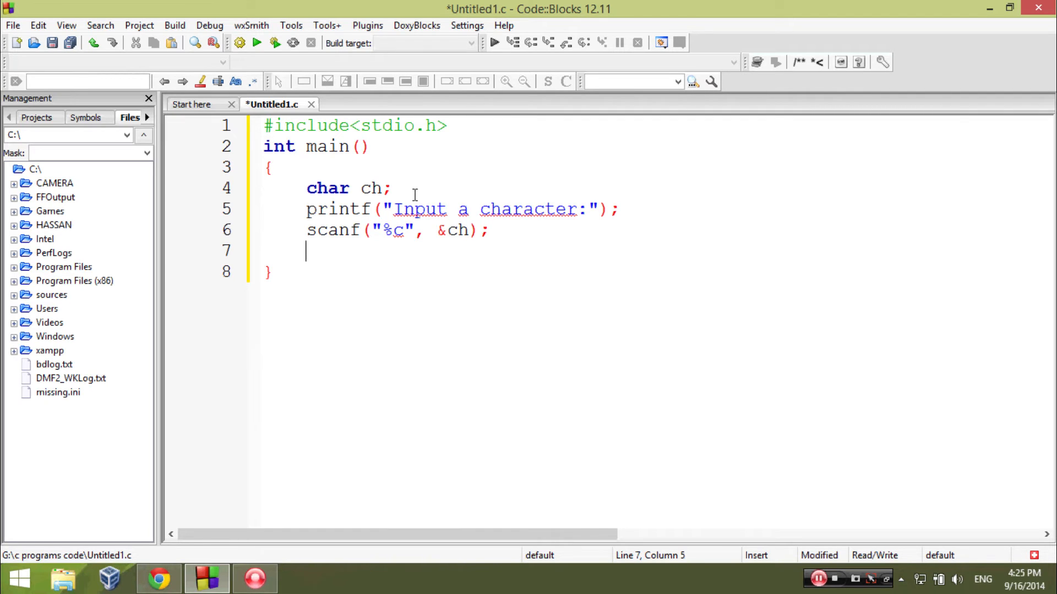
Add a switch(ch) block with braces and begin its first case label.
{"action": "type", "text": "sw"}
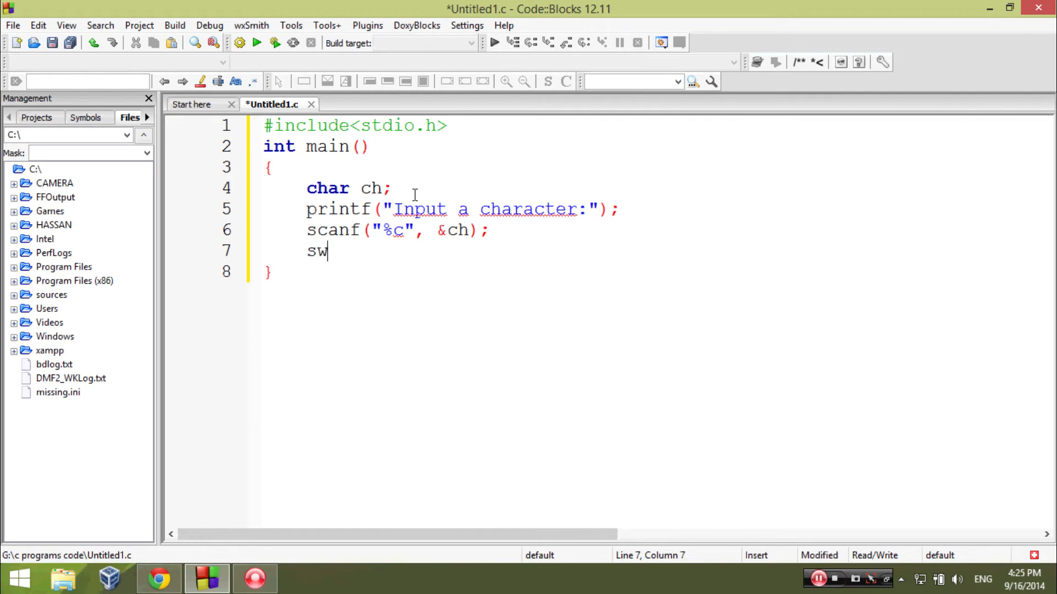
{"action": "type", "text": "itch(ch)"}
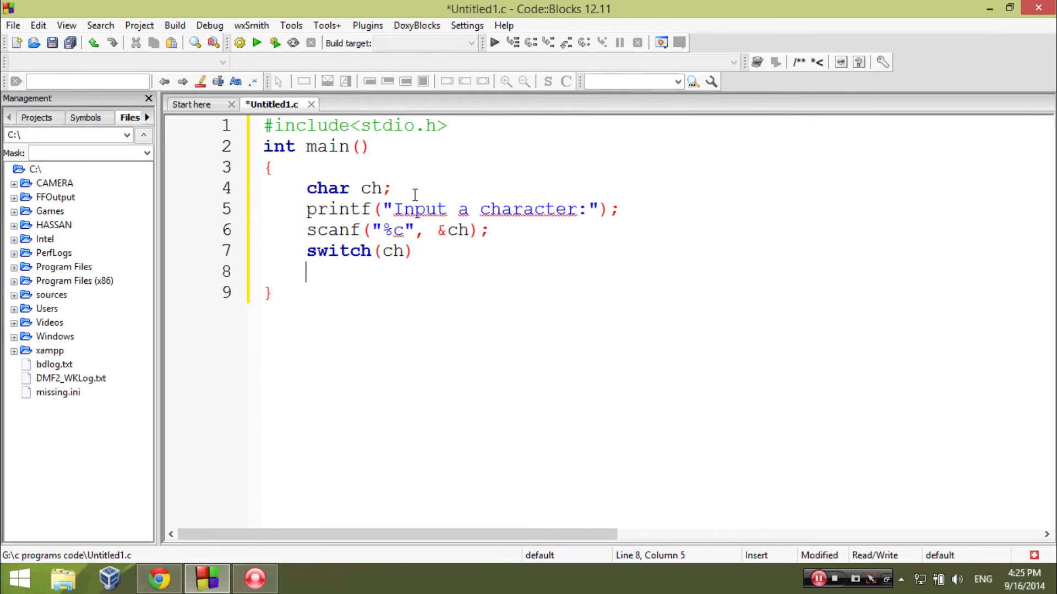
{"action": "type", "text": "{"}
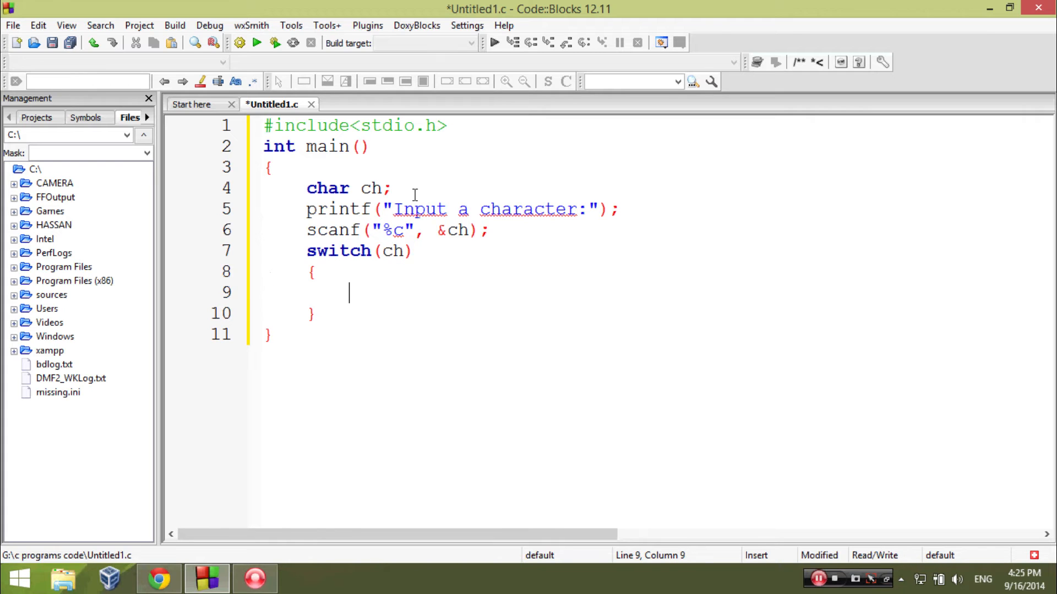
{"action": "type", "text": "case"}
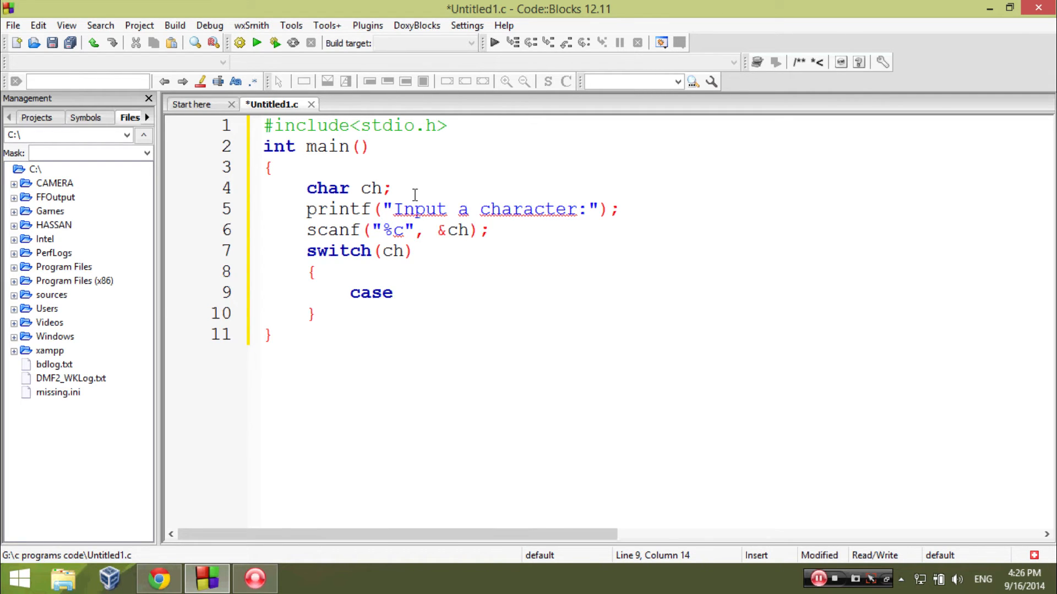
Add case labels 'a', 'A', 'e', 'E', 'i', 'I', 'o' and 'O', duplicating lines with Ctrl+D.
{"action": "type", "text": "'a'"}
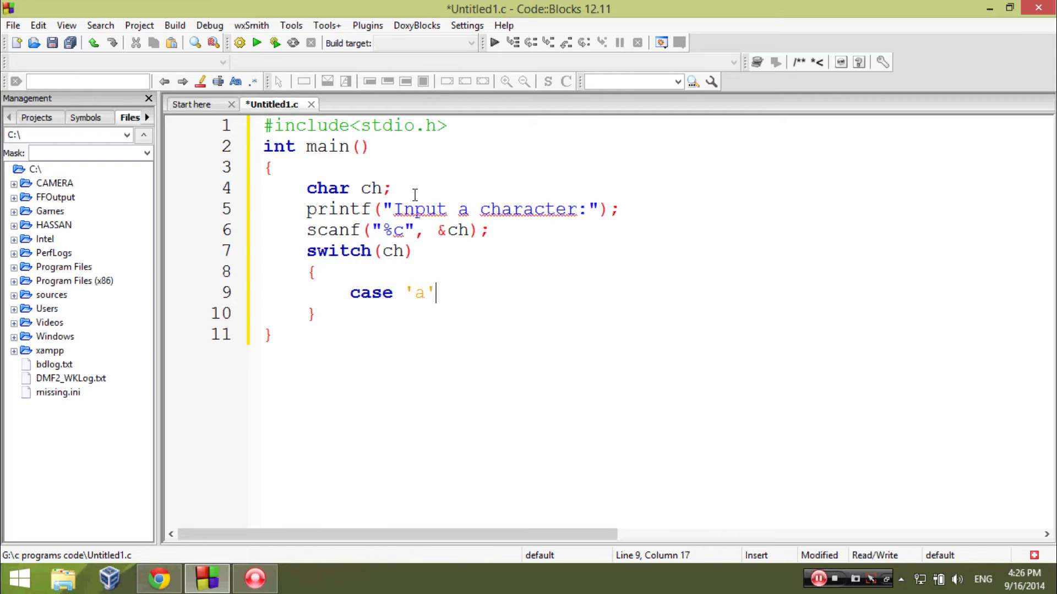
{"action": "type", "text": ":"}
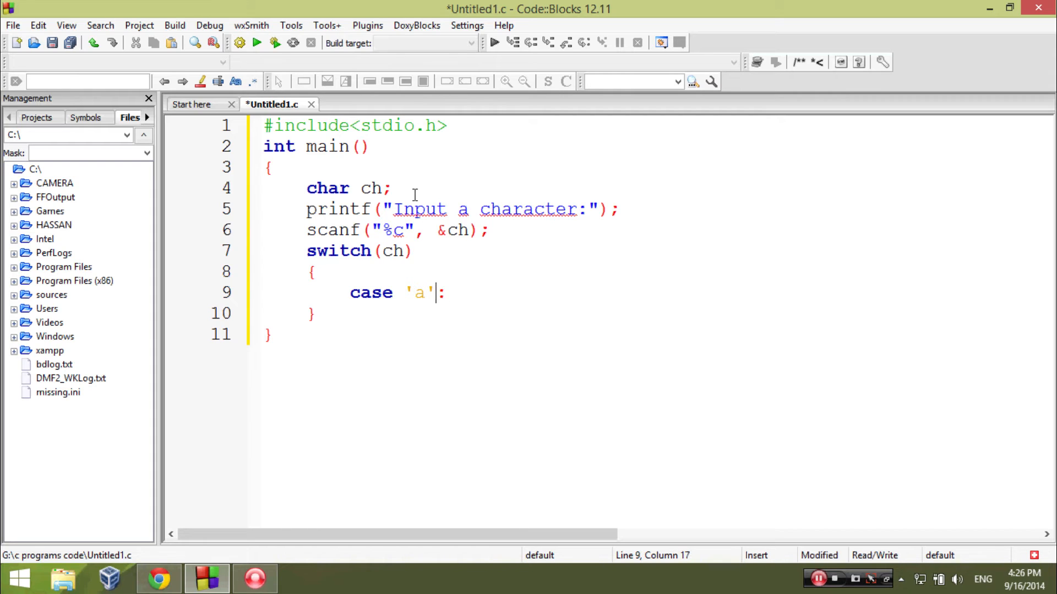
{"action": "type", "text": "case '':"}
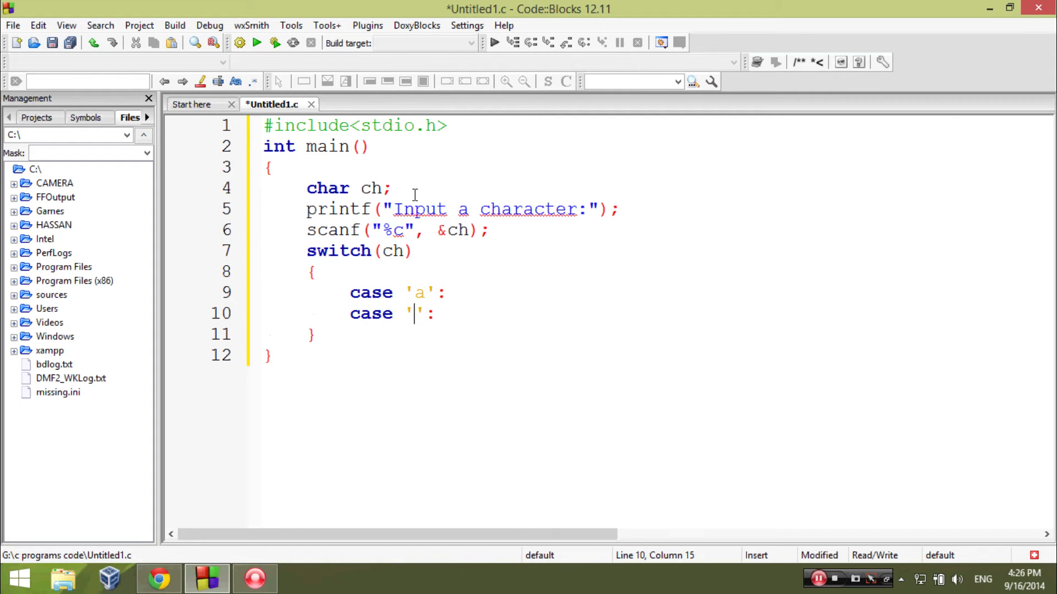
{"action": "type", "text": "A"}
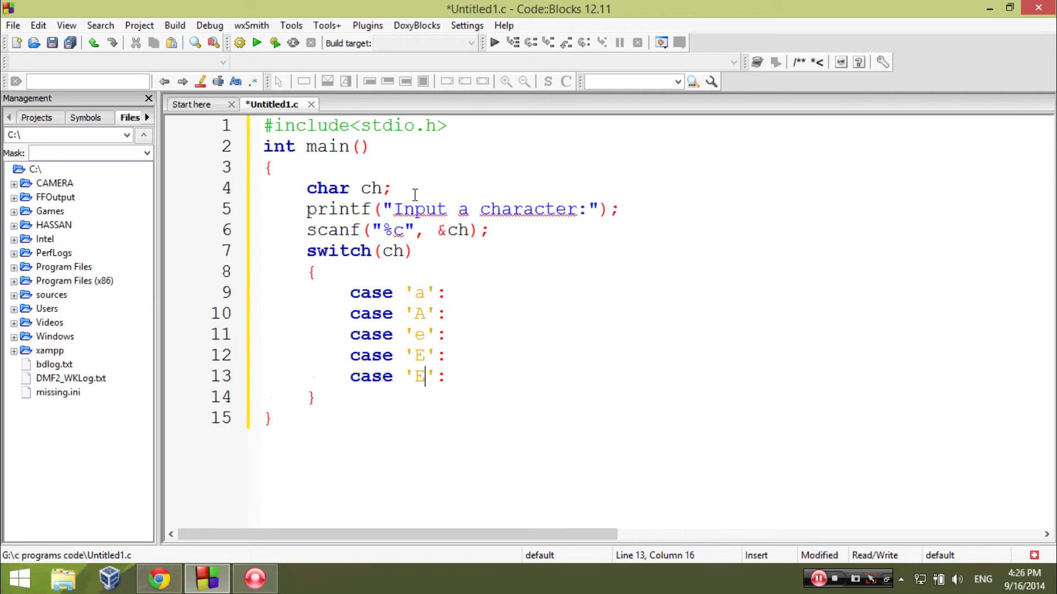
{"action": "key", "text": "Backspace"}
{"action": "type", "text": "i"}
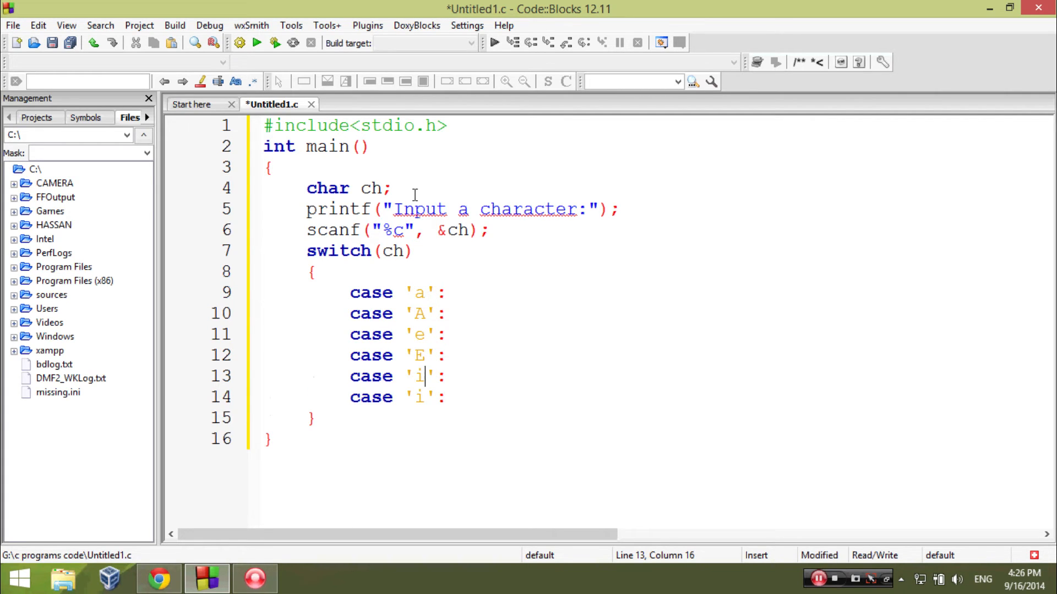
{"action": "key", "text": "Backspace"}
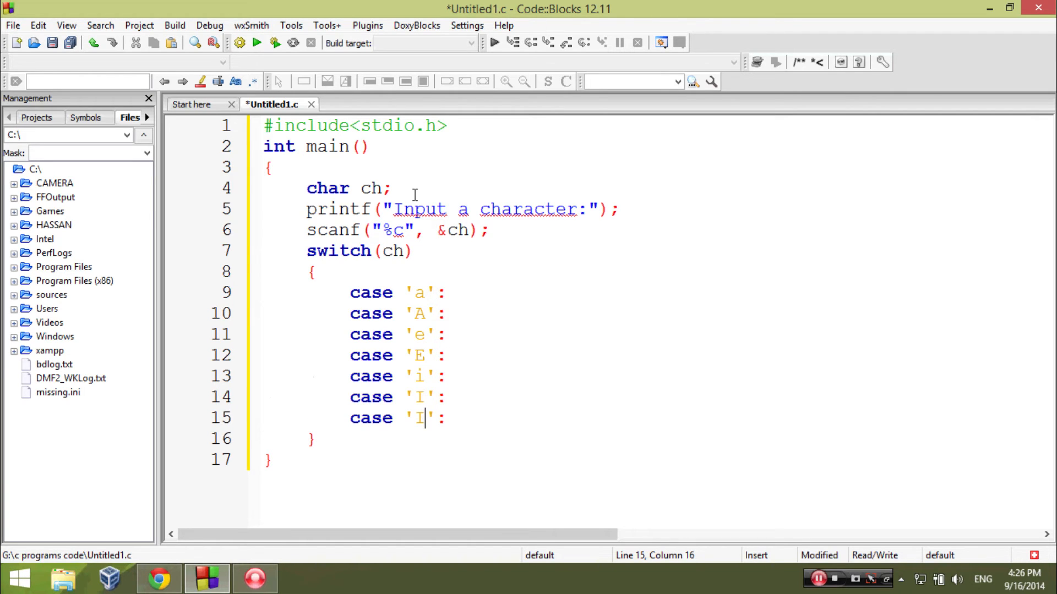
{"action": "type", "text": "o"}
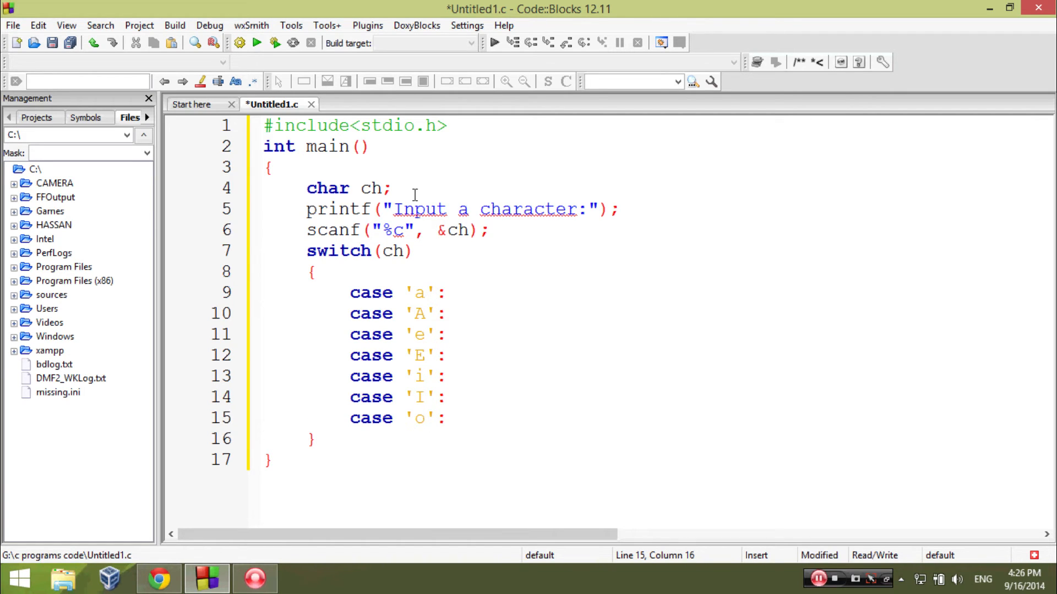
{"action": "type", "text": "case 'O':"}
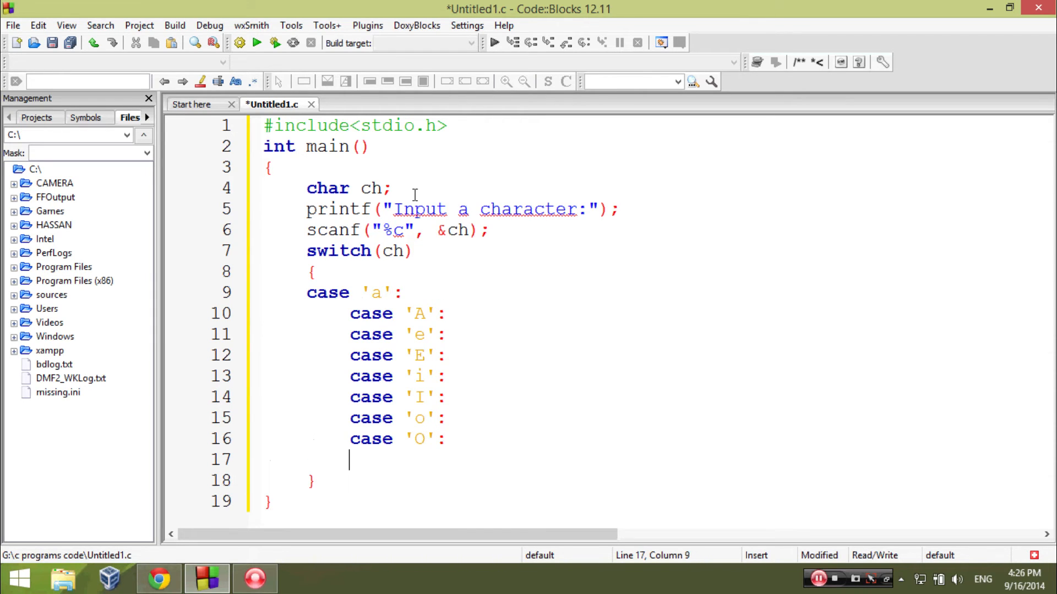
Under the vowel cases write printf("%c is a vowel!", ch); and start the break statement.
{"action": "type", "text": "prin"}
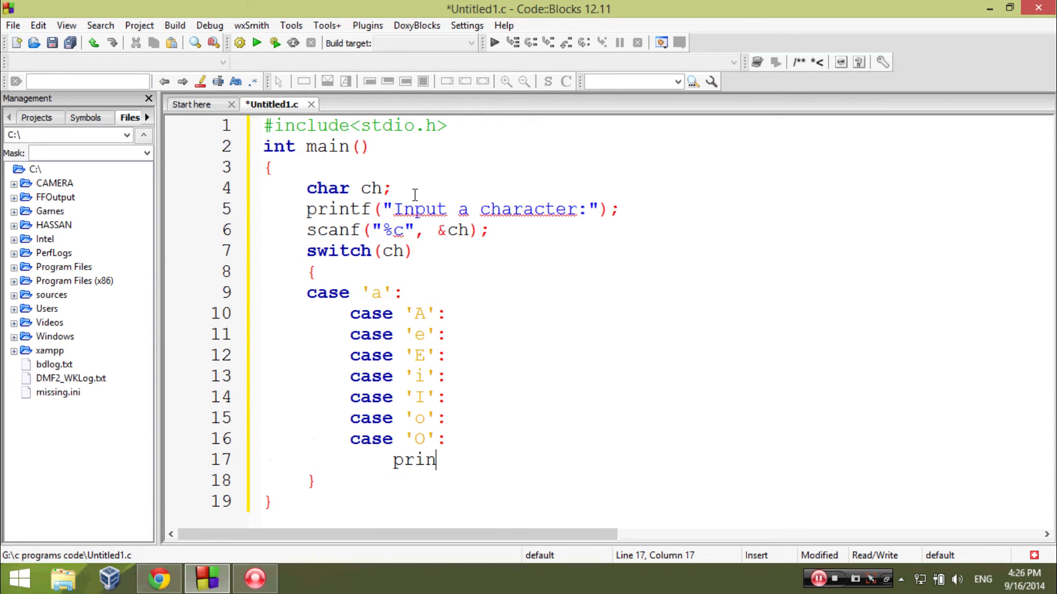
{"action": "type", "text": "tf"}
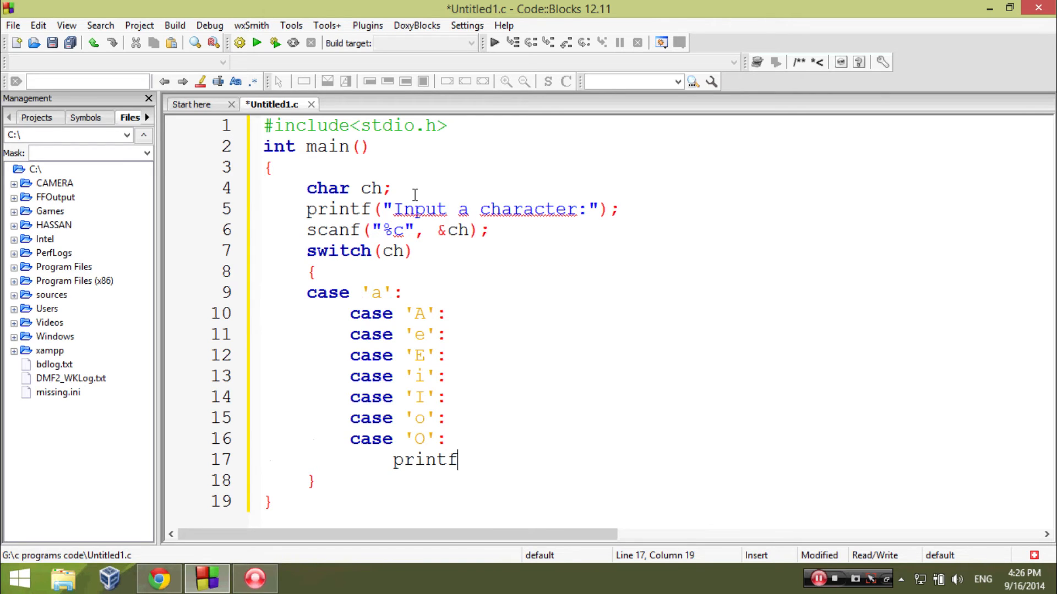
{"action": "type", "text": "("}
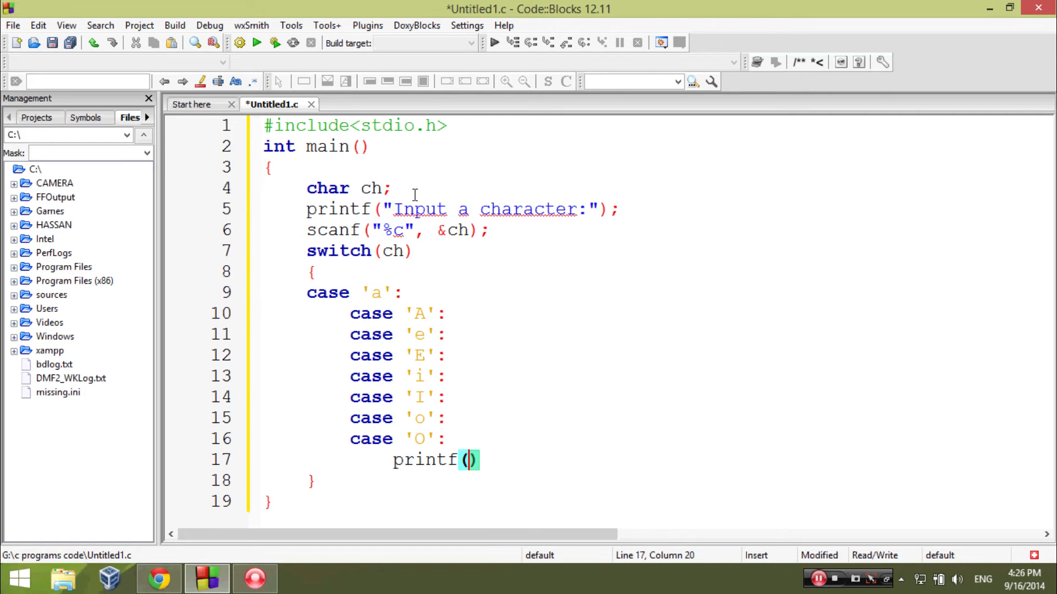
{"action": "type", "text": "\"T\""}
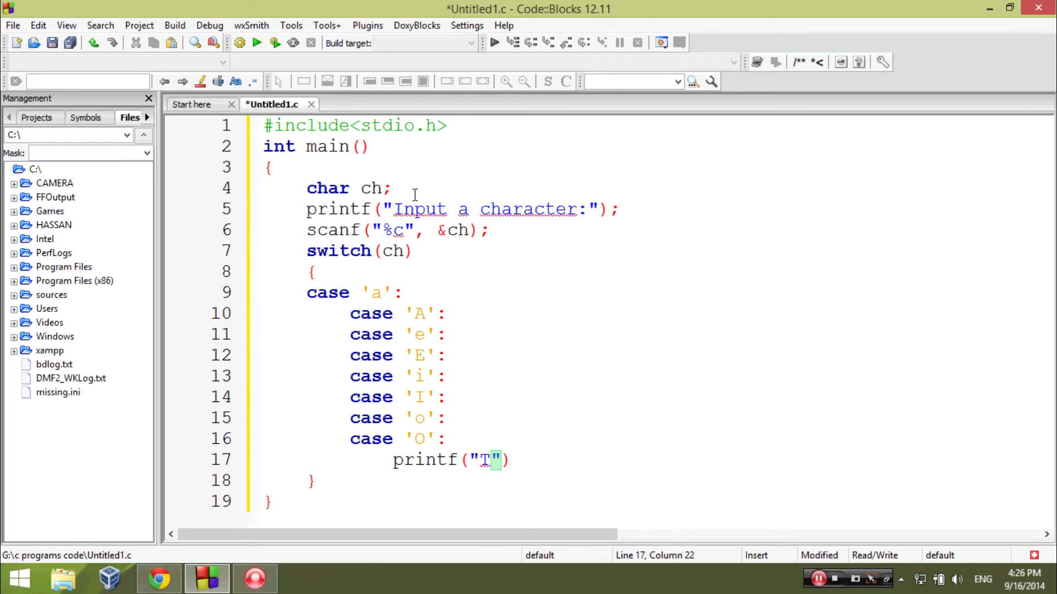
{"action": "key", "text": "Backspace"}
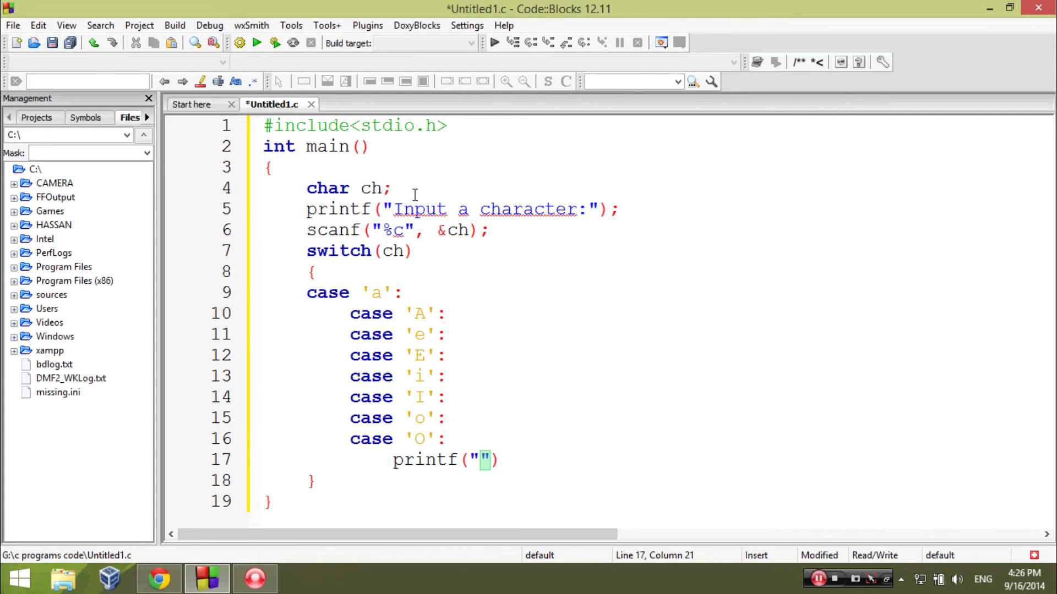
{"action": "type", "text": "%c"}
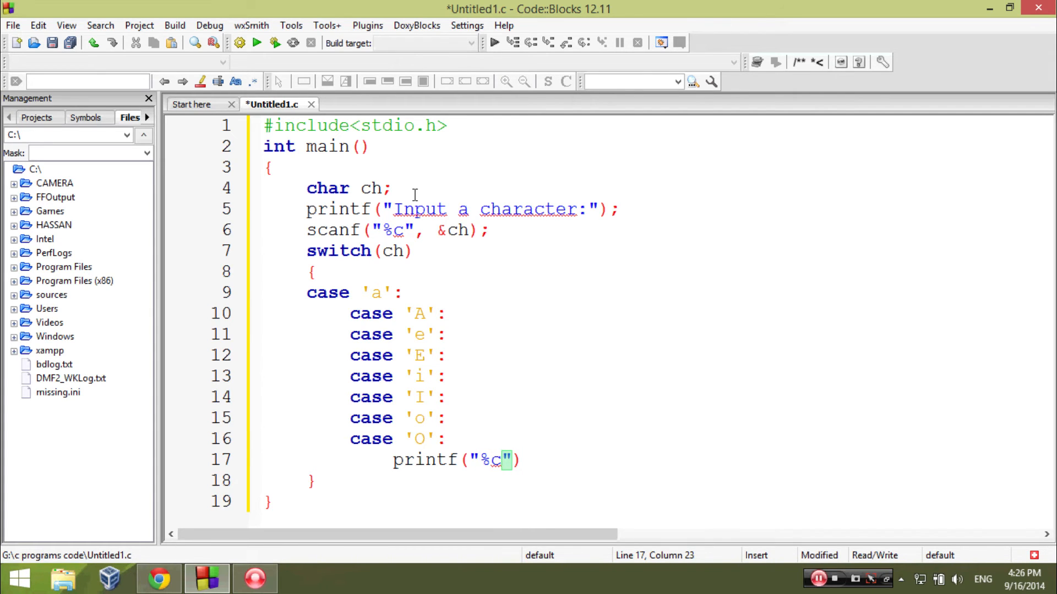
{"action": "type", "text": "is a"}
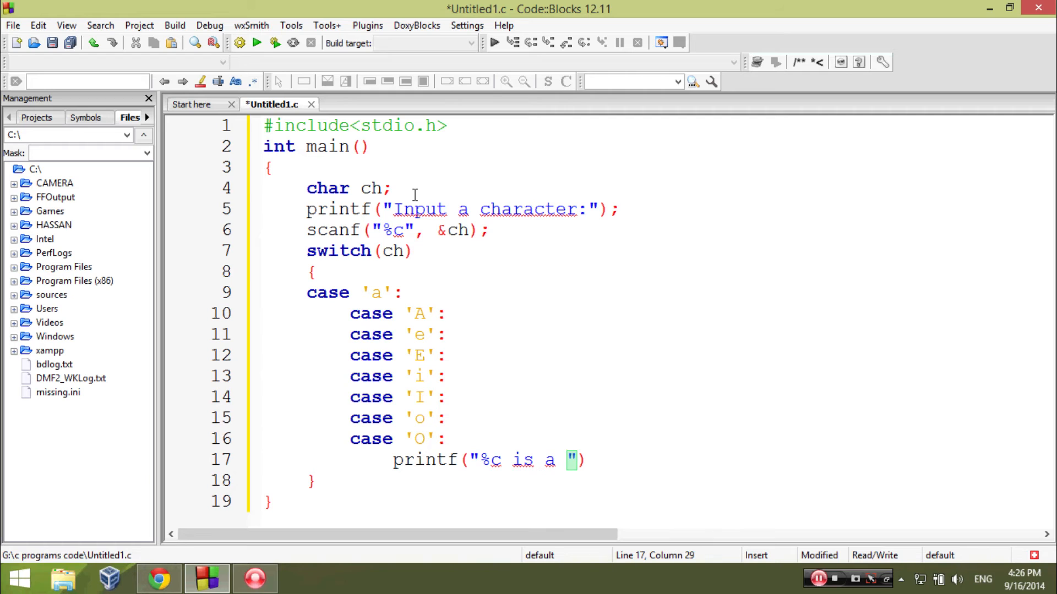
{"action": "type", "text": "vo"}
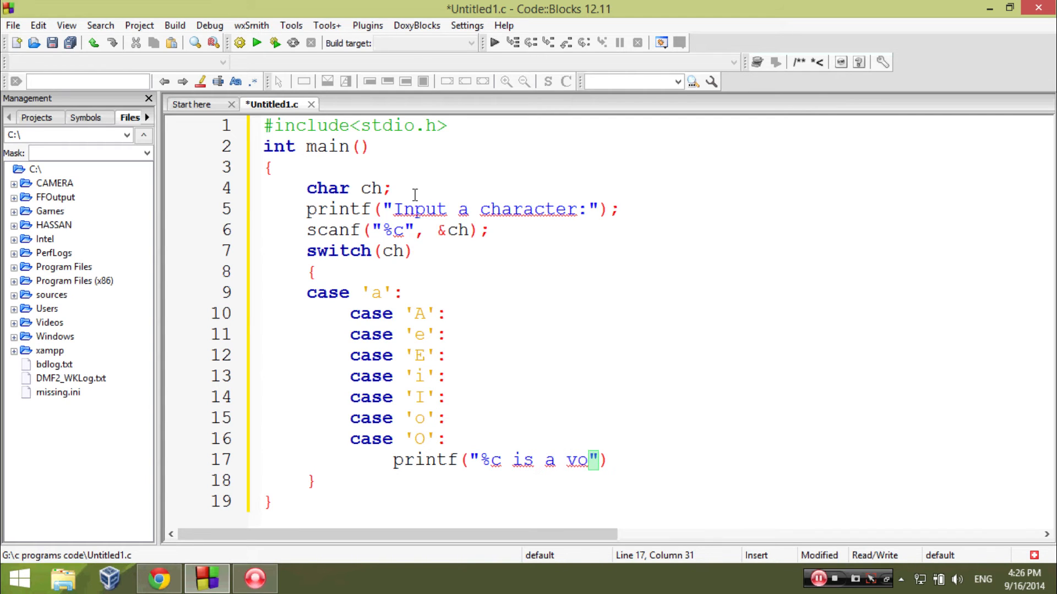
{"action": "type", "text": "wel"}
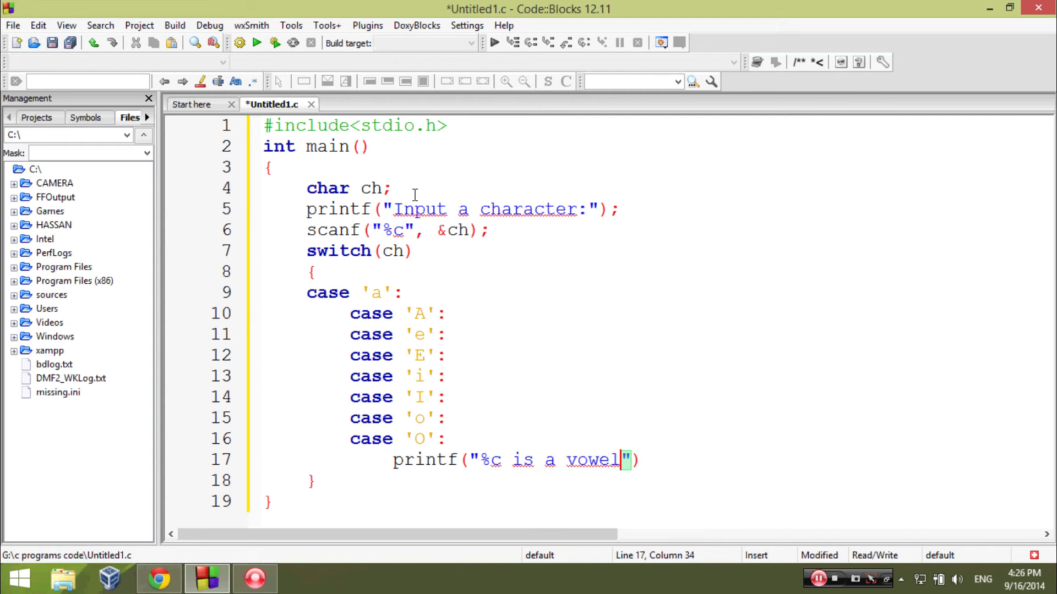
{"action": "type", "text": "!"}
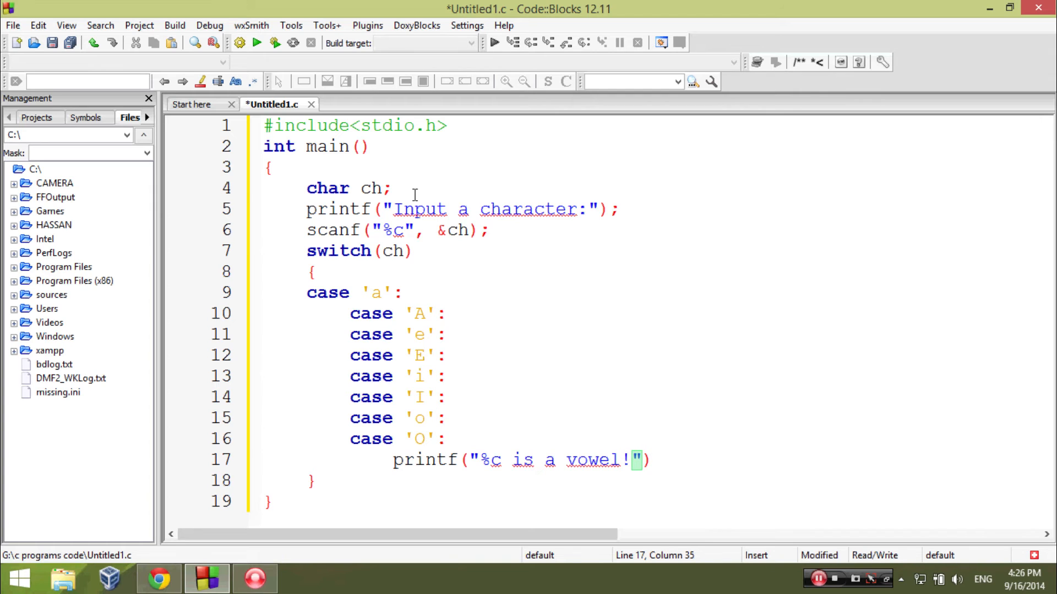
{"action": "type", "text": ","}
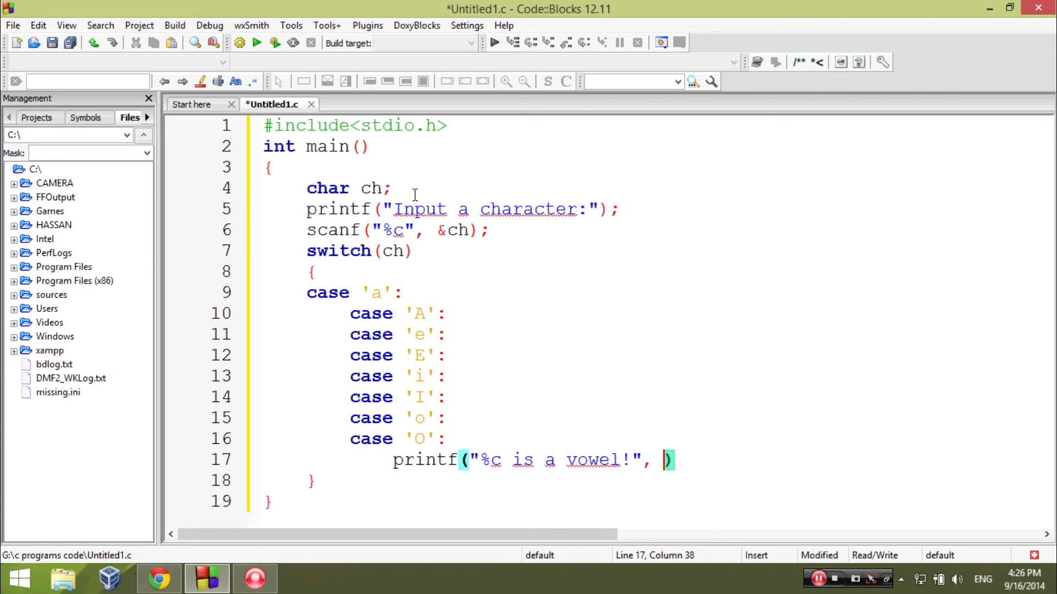
{"action": "type", "text": "ch"}
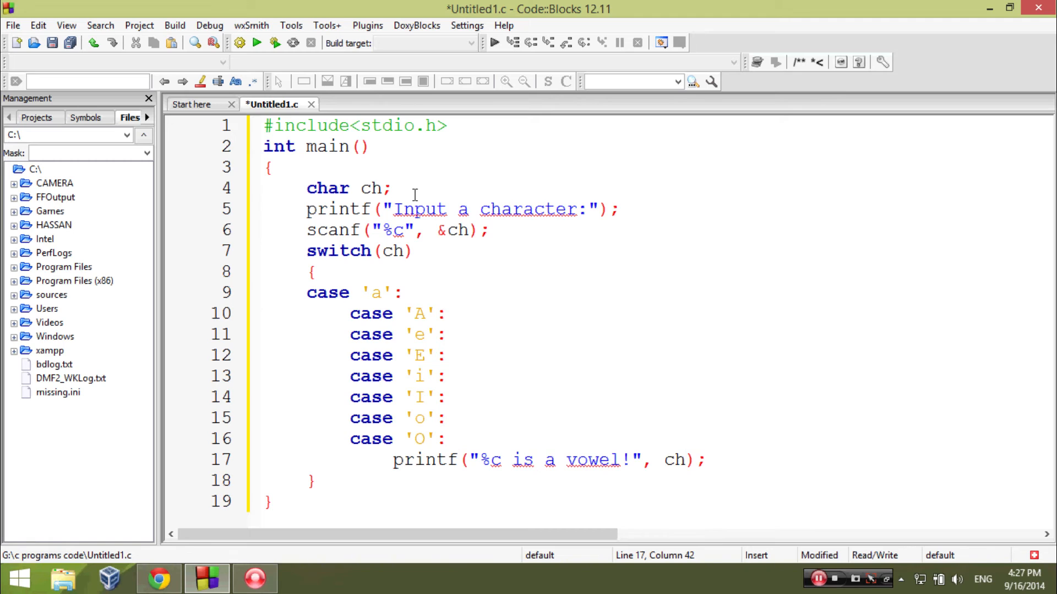
{"action": "type", "text": "break;"}
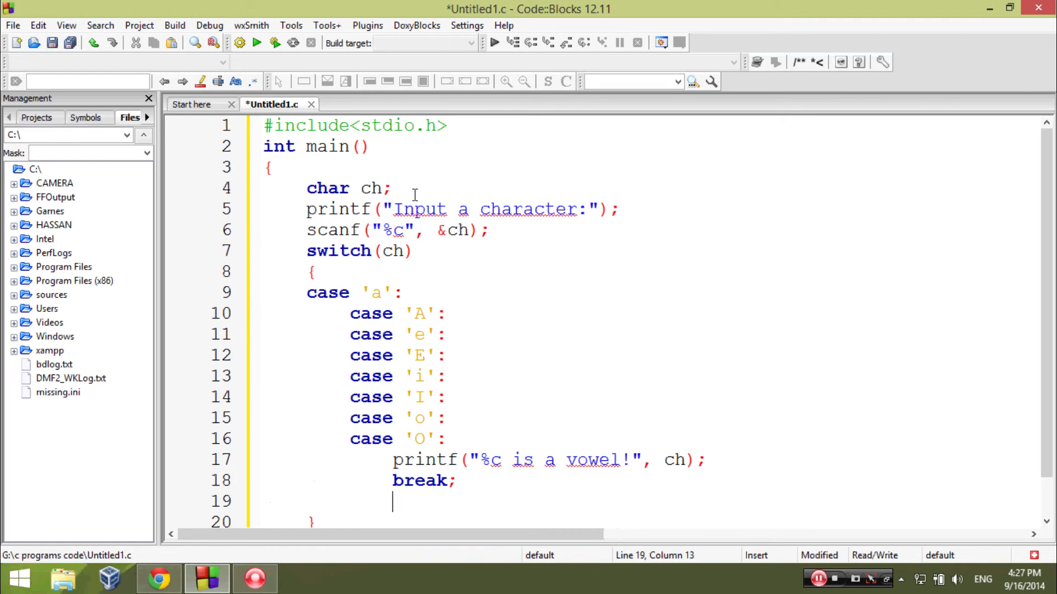
Add a default: branch with printf("%c is not vowel", ch);.
{"action": "type", "text": "de"}
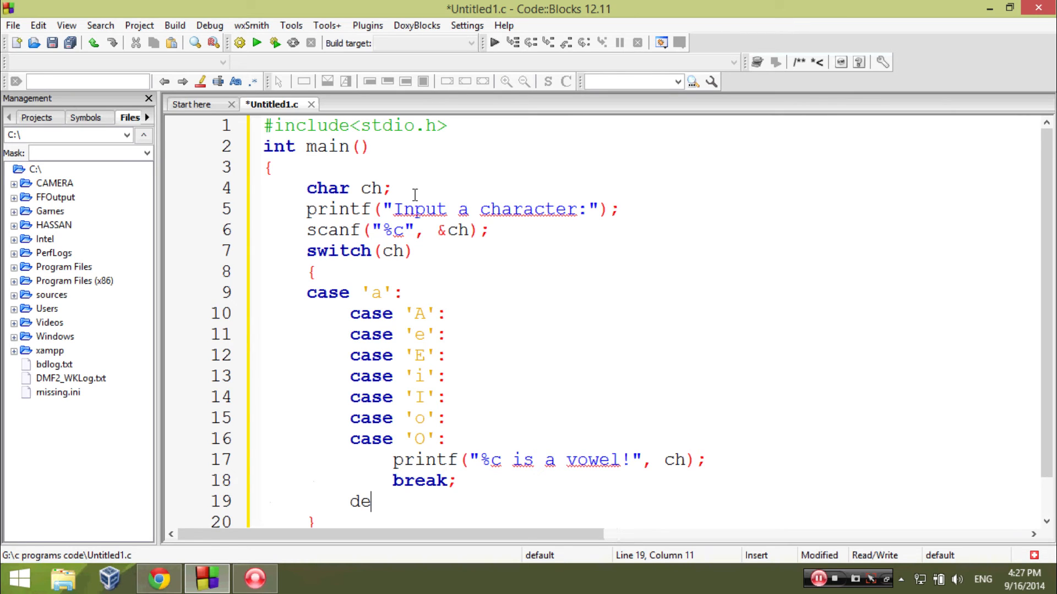
{"action": "type", "text": "fault:"}
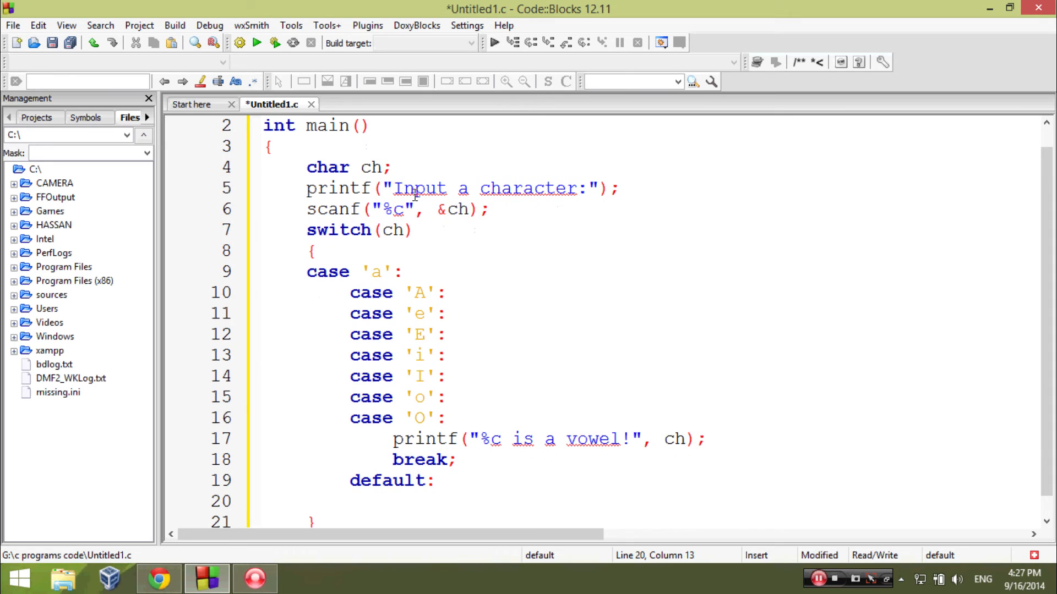
{"action": "type", "text": "printf"}
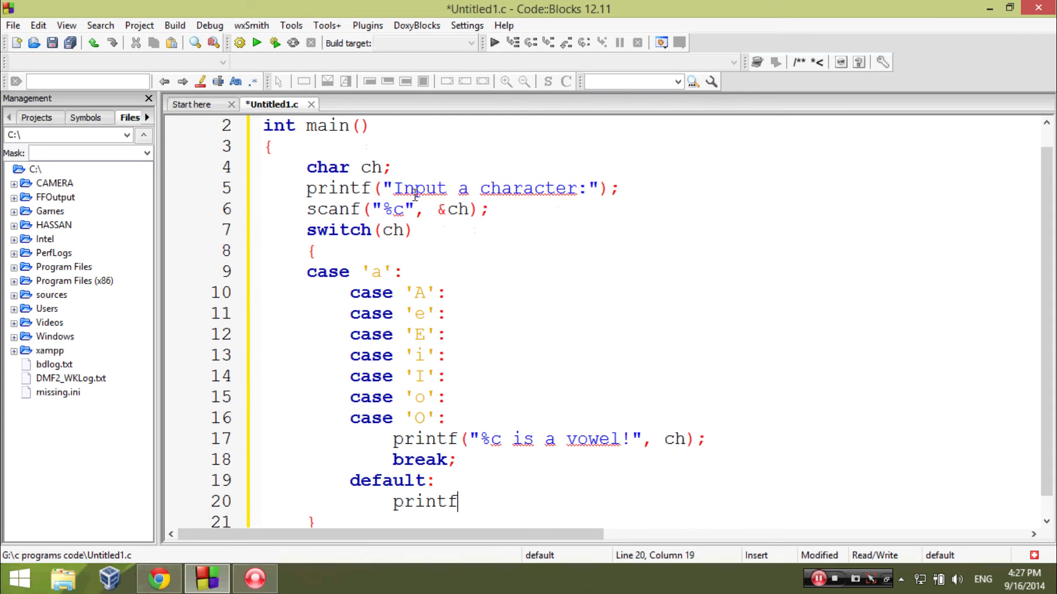
{"action": "type", "text": "()"}
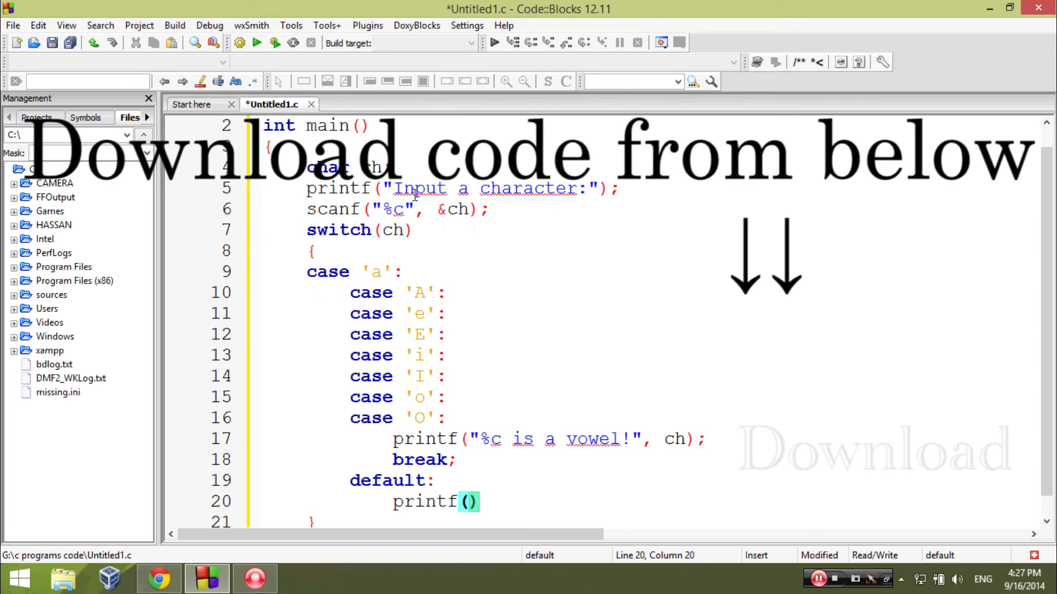
{"action": "type", "text": "\"\""}
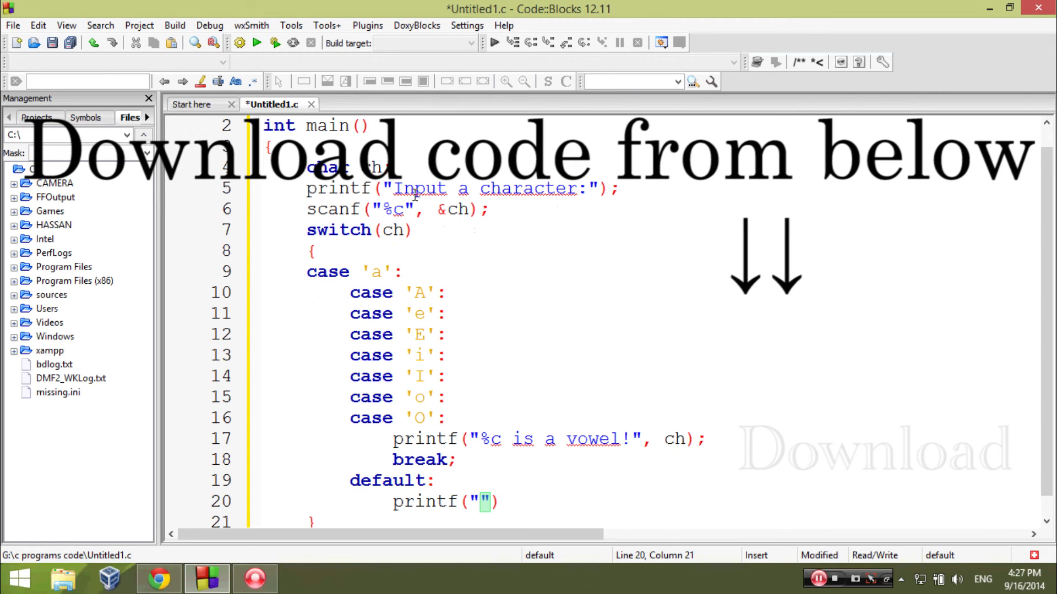
{"action": "type", "text": "%c is not"}
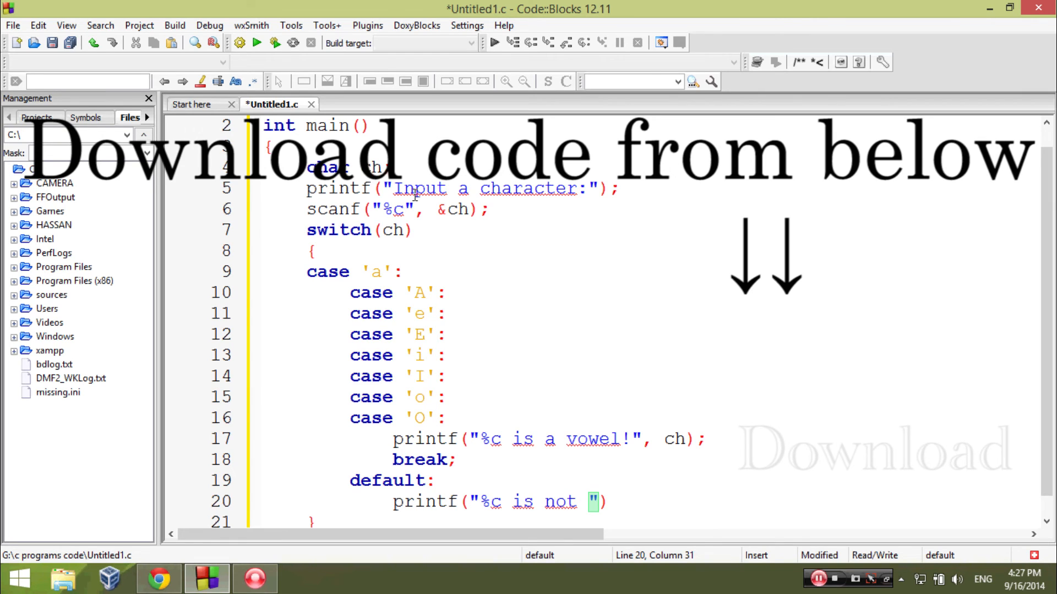
{"action": "type", "text": "vowel"}
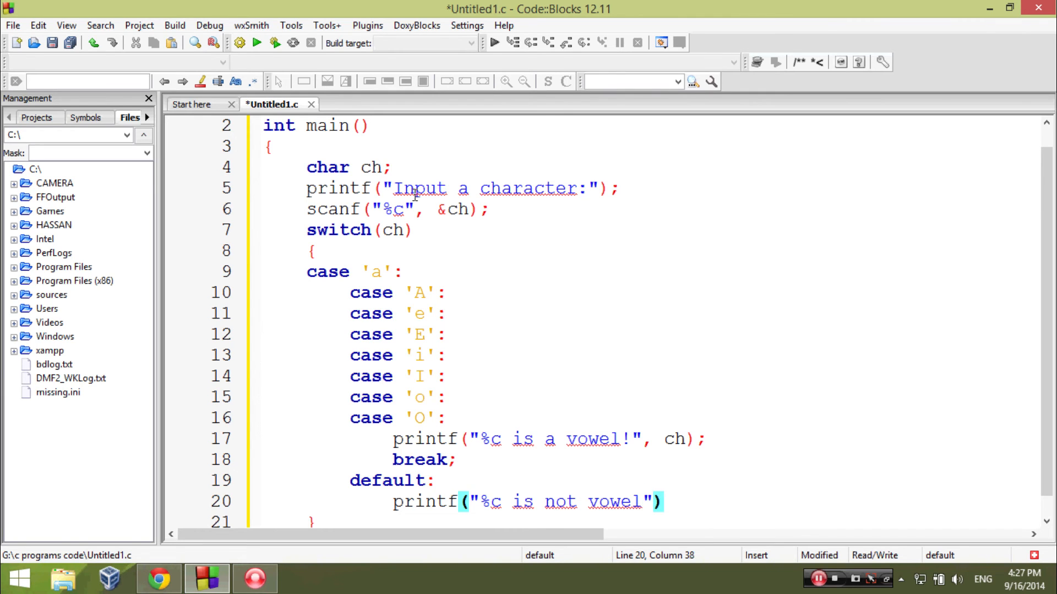
{"action": "type", "text": ","}
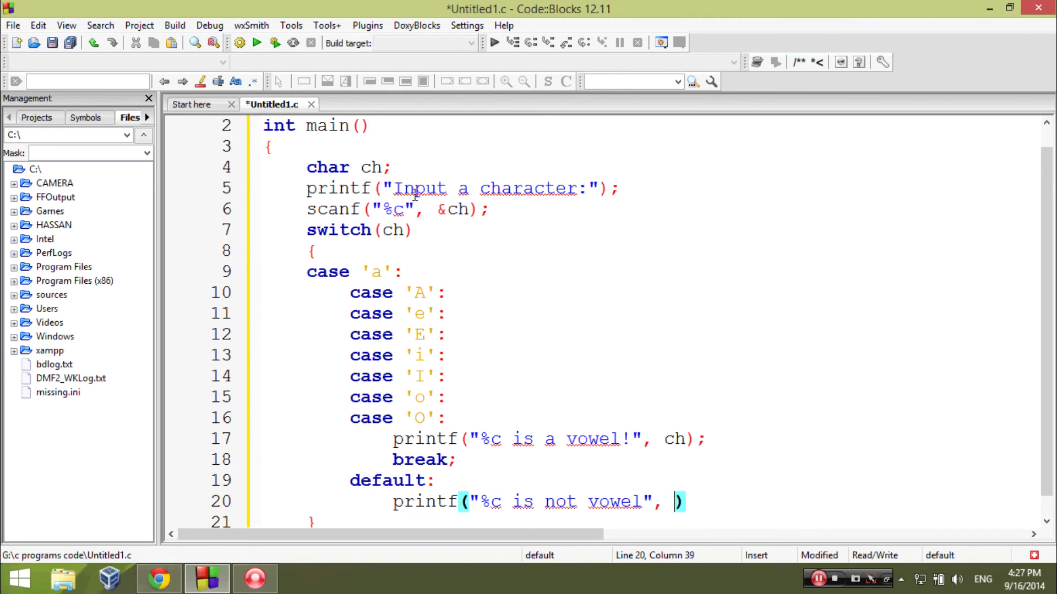
{"action": "type", "text": "ch);"}
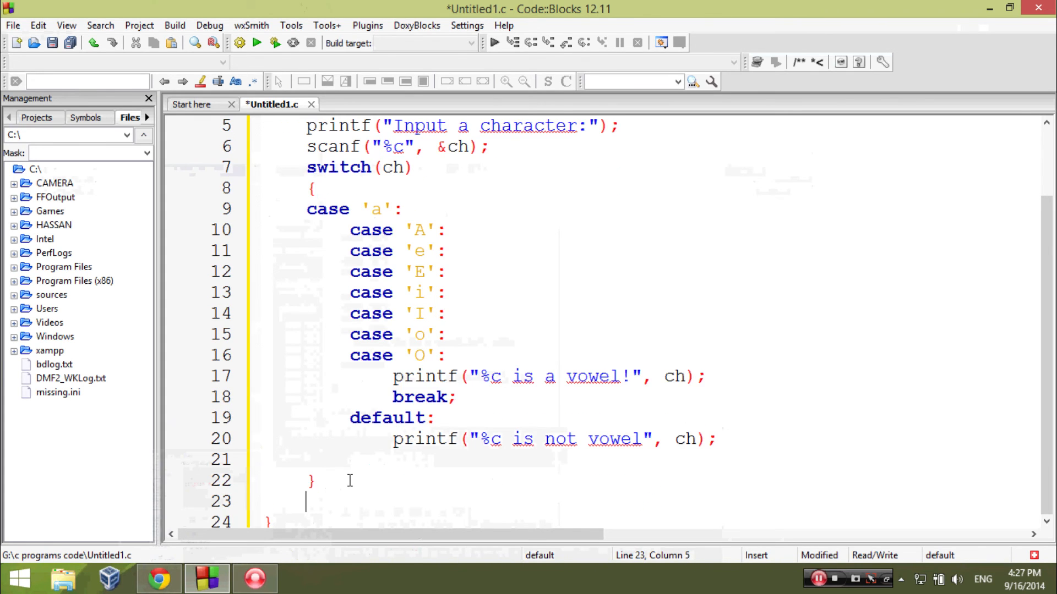
End main with return 0; after the switch and save the file.
{"action": "type", "text": "return"}
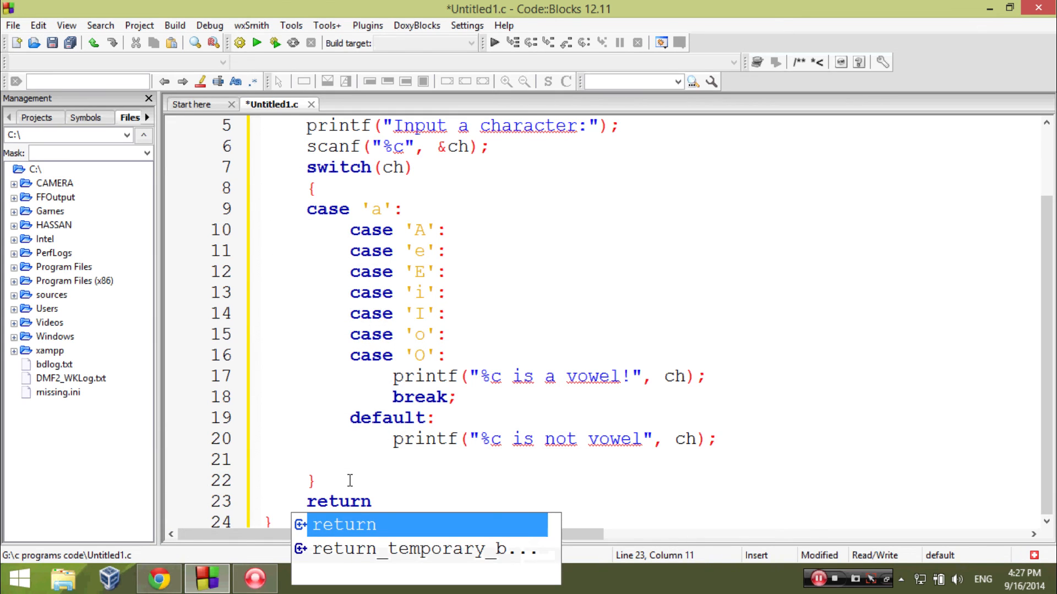
{"action": "type", "text": "0"}
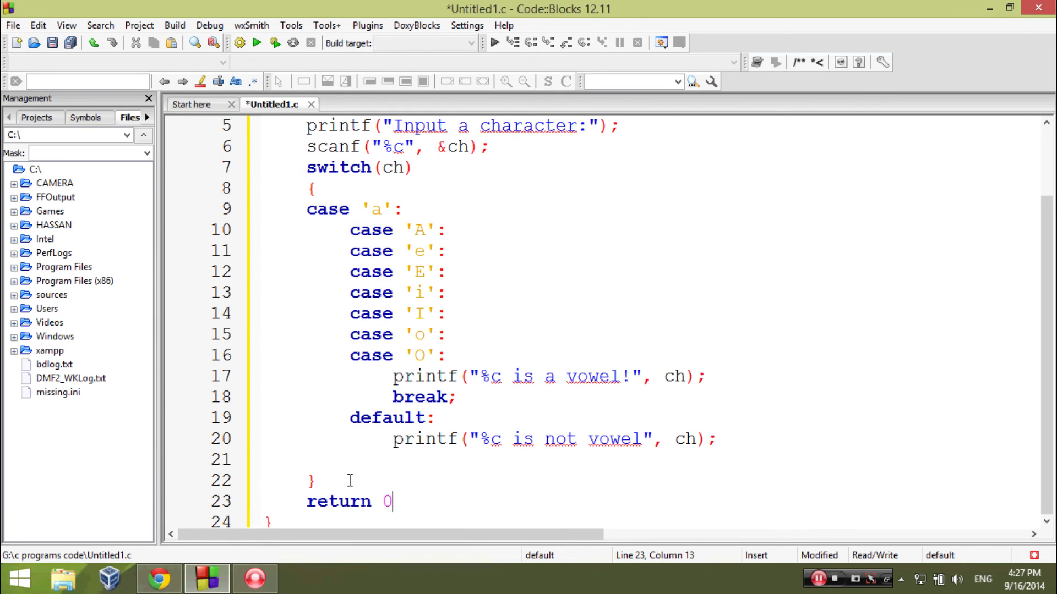
{"action": "type", "text": ";"}
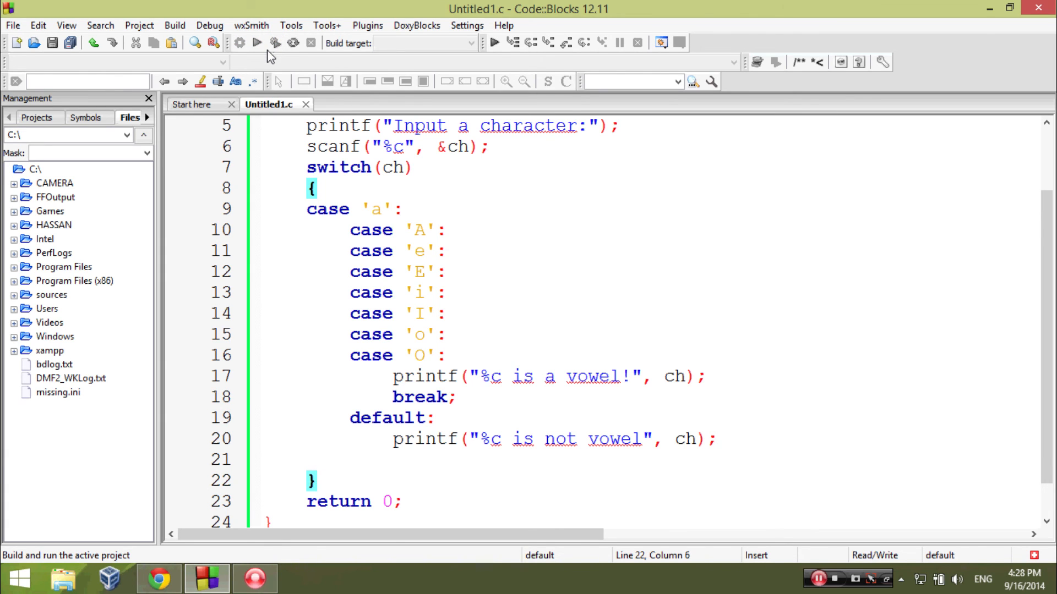
Build and run, enter a to get "a is a vowel!", then rerun and enter b.
{"action": "left_click", "coordinate": [256, 43]}
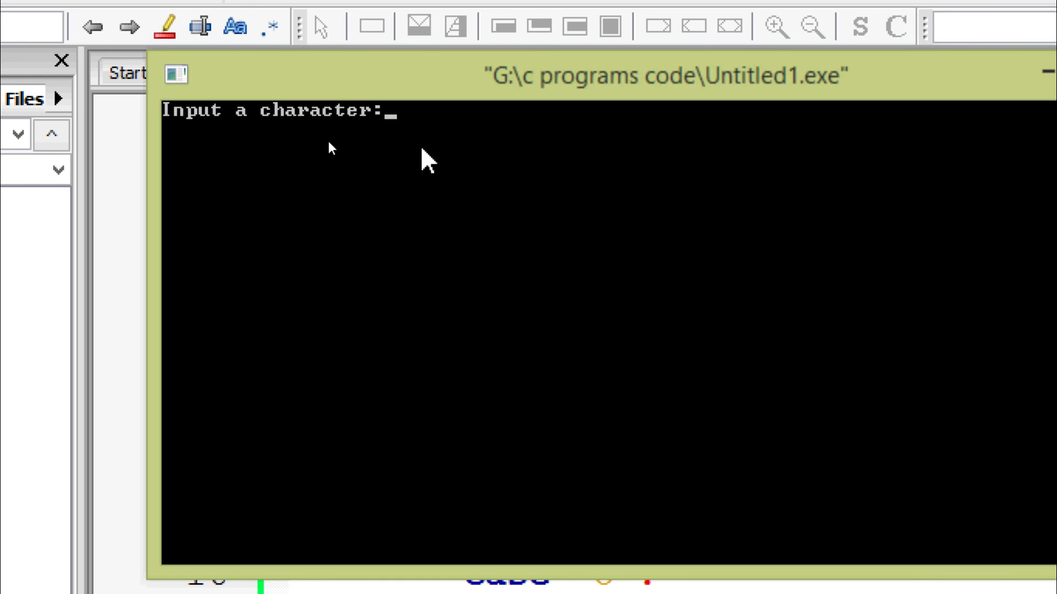
{"action": "type", "text": "a"}
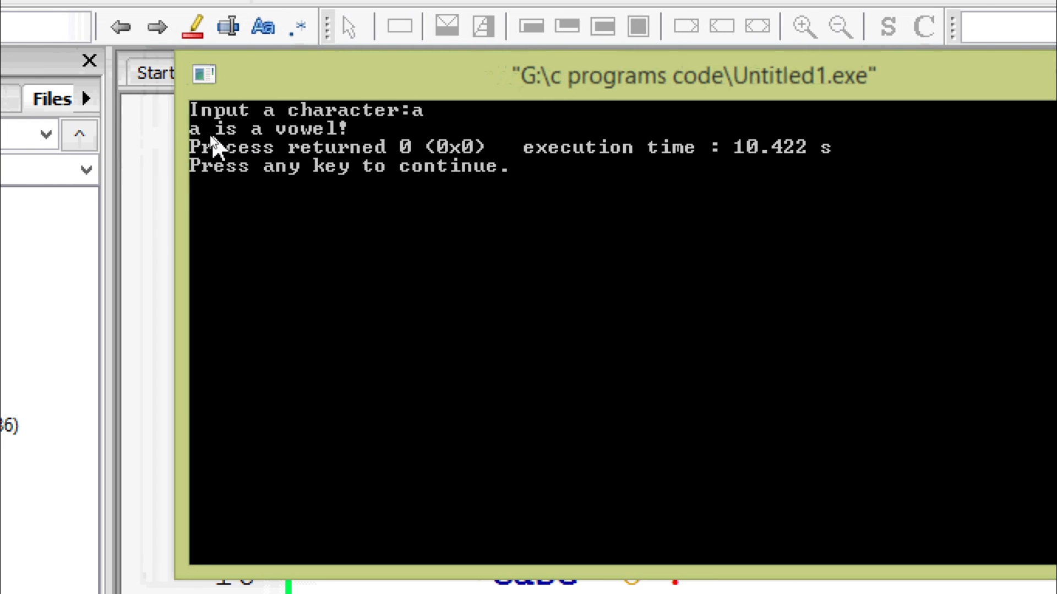
{"action": "left_click", "coordinate": [329, 73]}
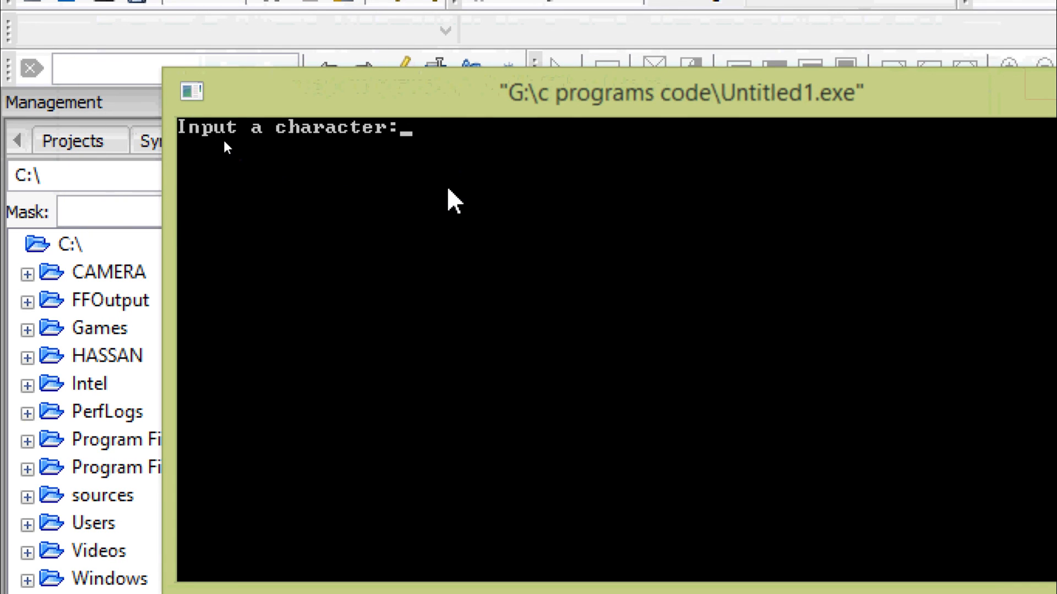
{"action": "type", "text": "b"}
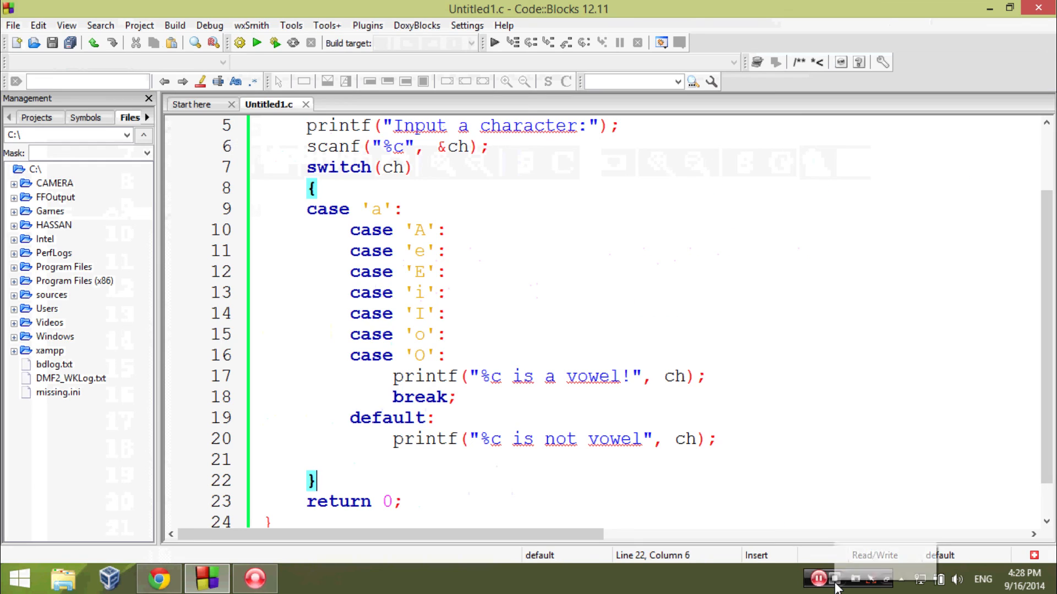
{"action": "mouse_move", "coordinate": [752, 587]}
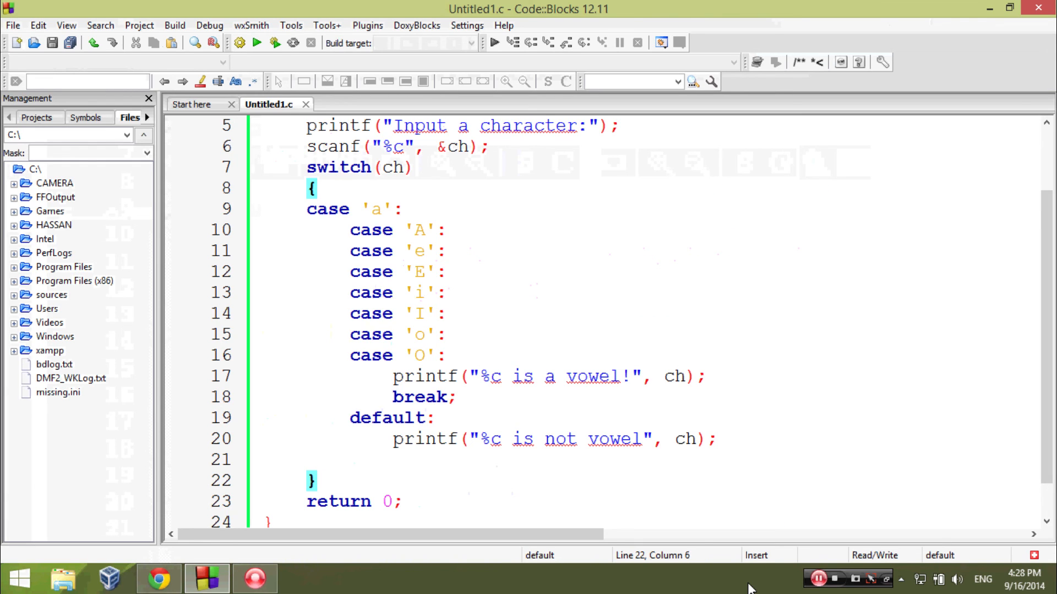